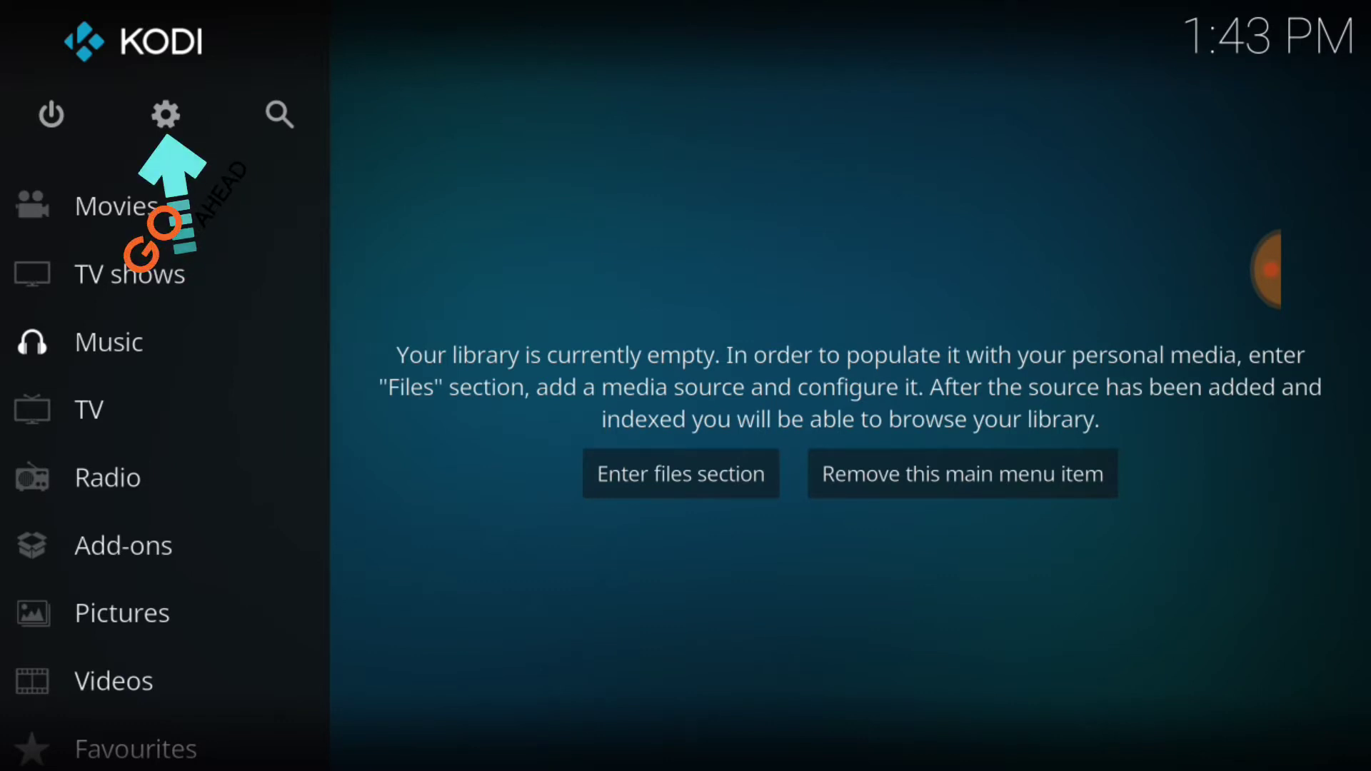
# - Enable Unknown sources under System > Add-ons settings and accept the warning
pyautogui.click(166, 114)
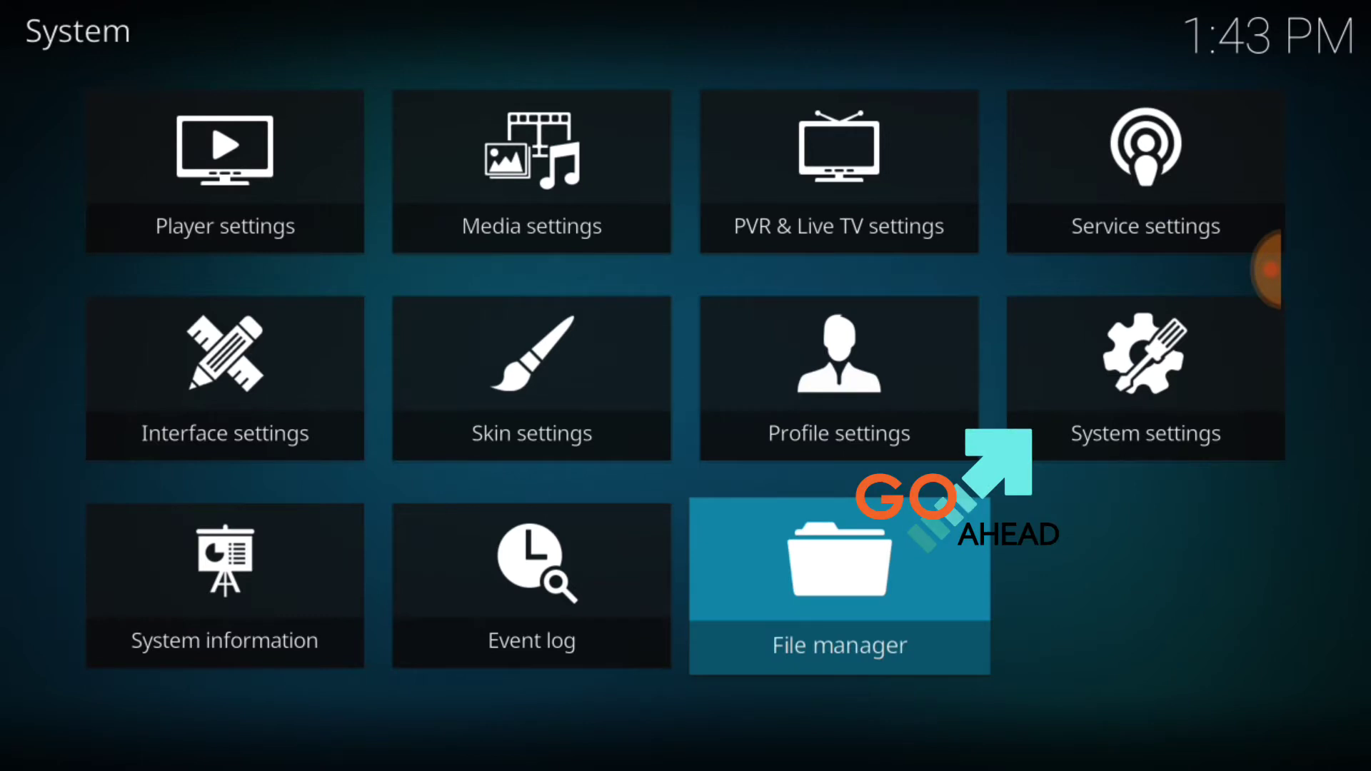
pyautogui.click(1145, 376)
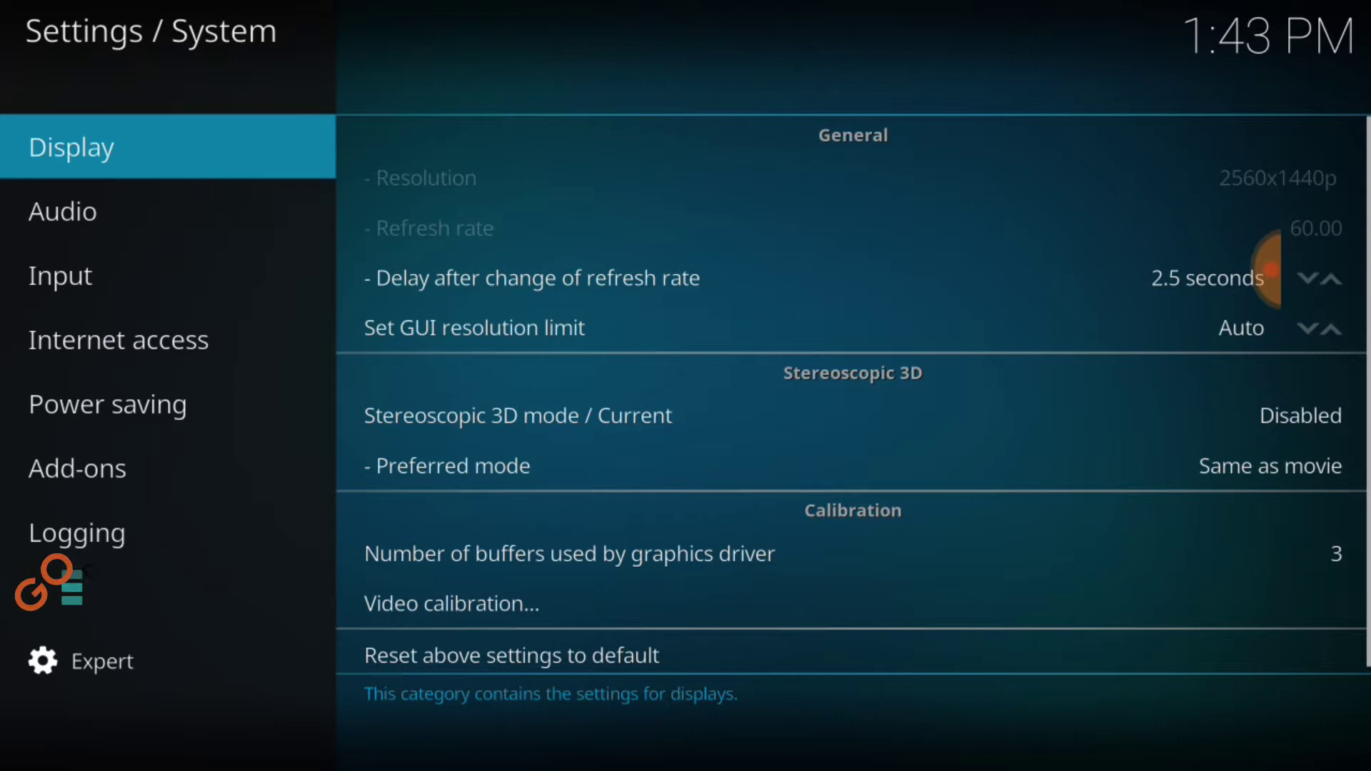
pyautogui.click(77, 468)
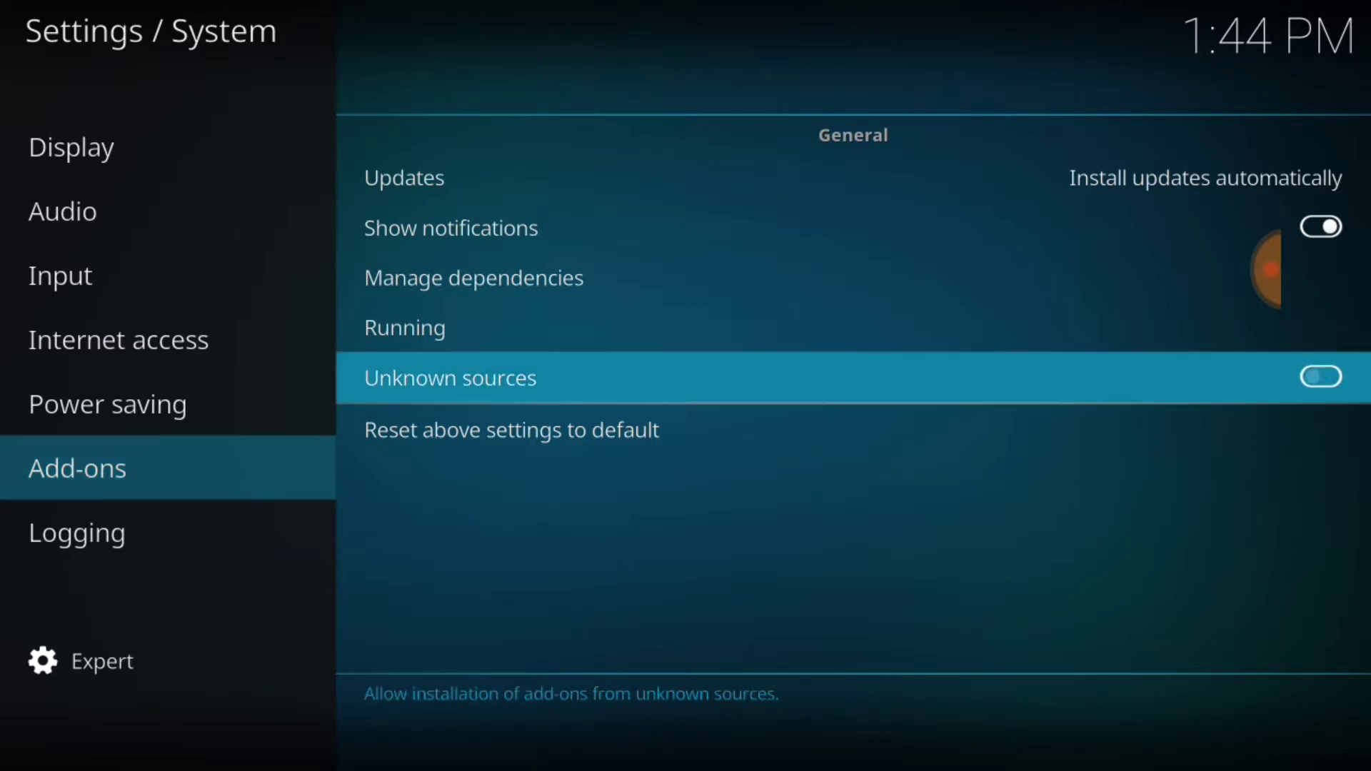
pyautogui.click(1320, 377)
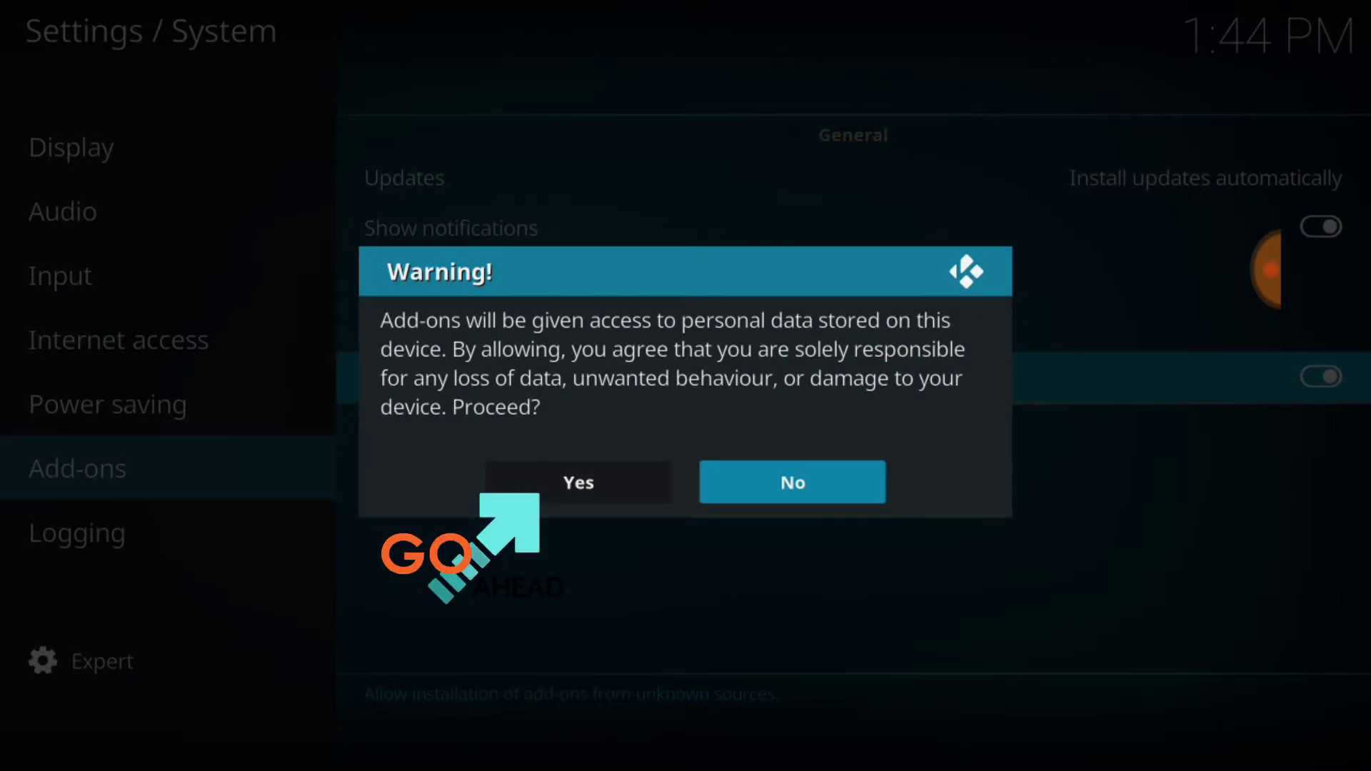
pyautogui.click(577, 482)
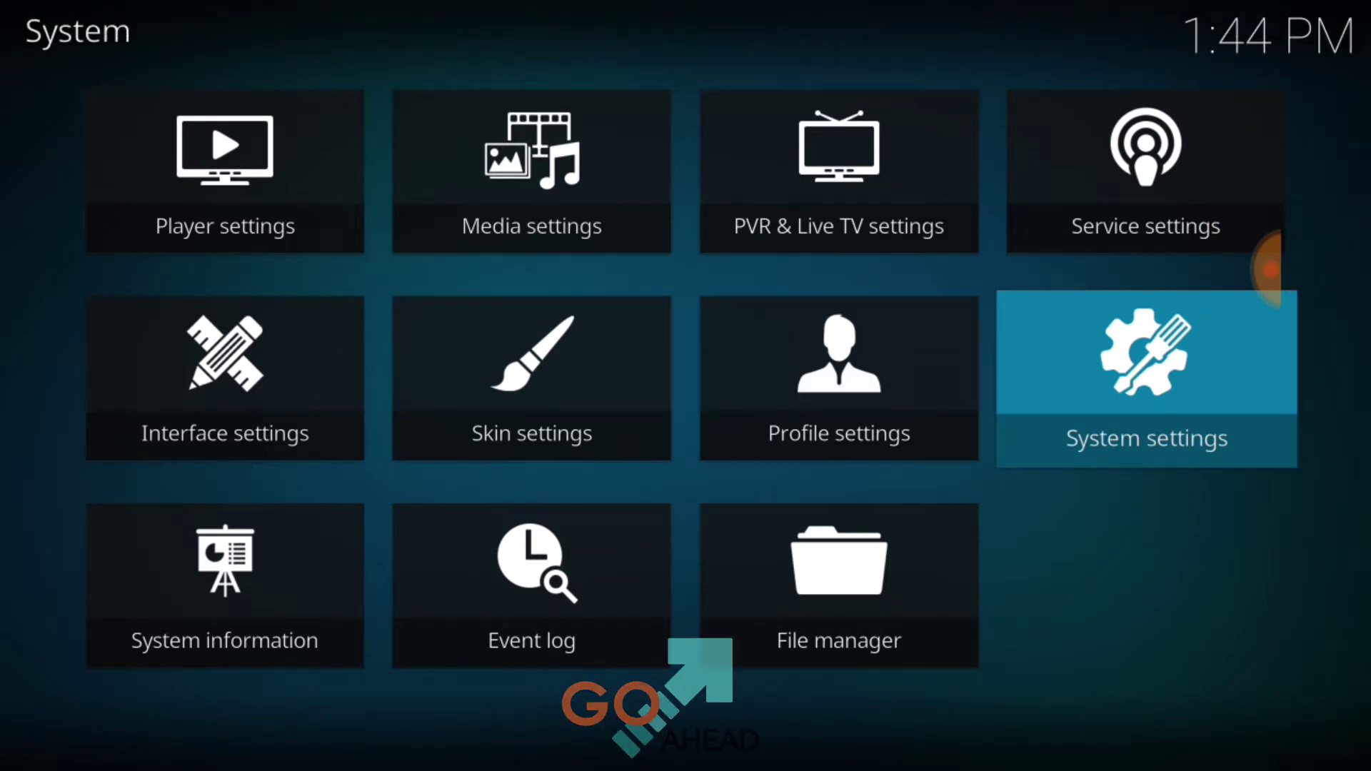
pyautogui.click(838, 585)
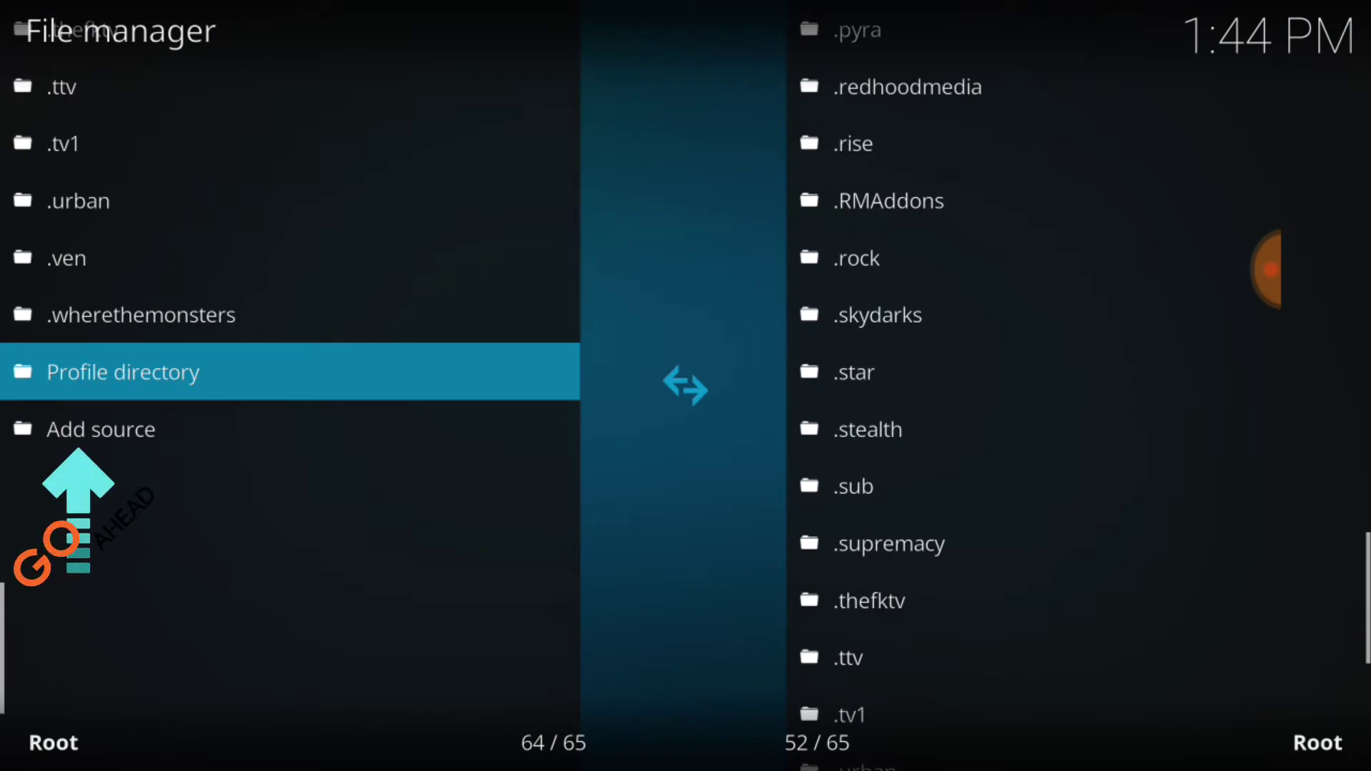
pyautogui.click(100, 428)
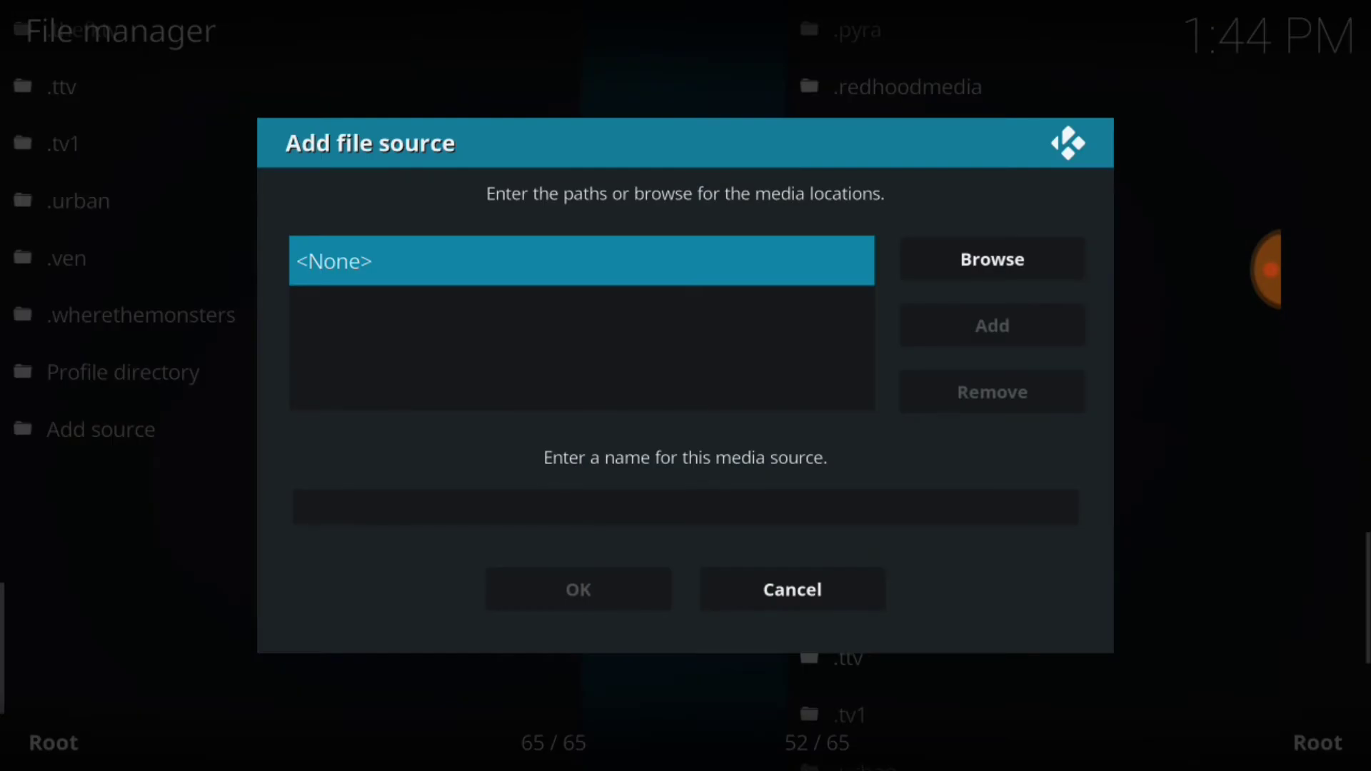
pyautogui.click(580, 260)
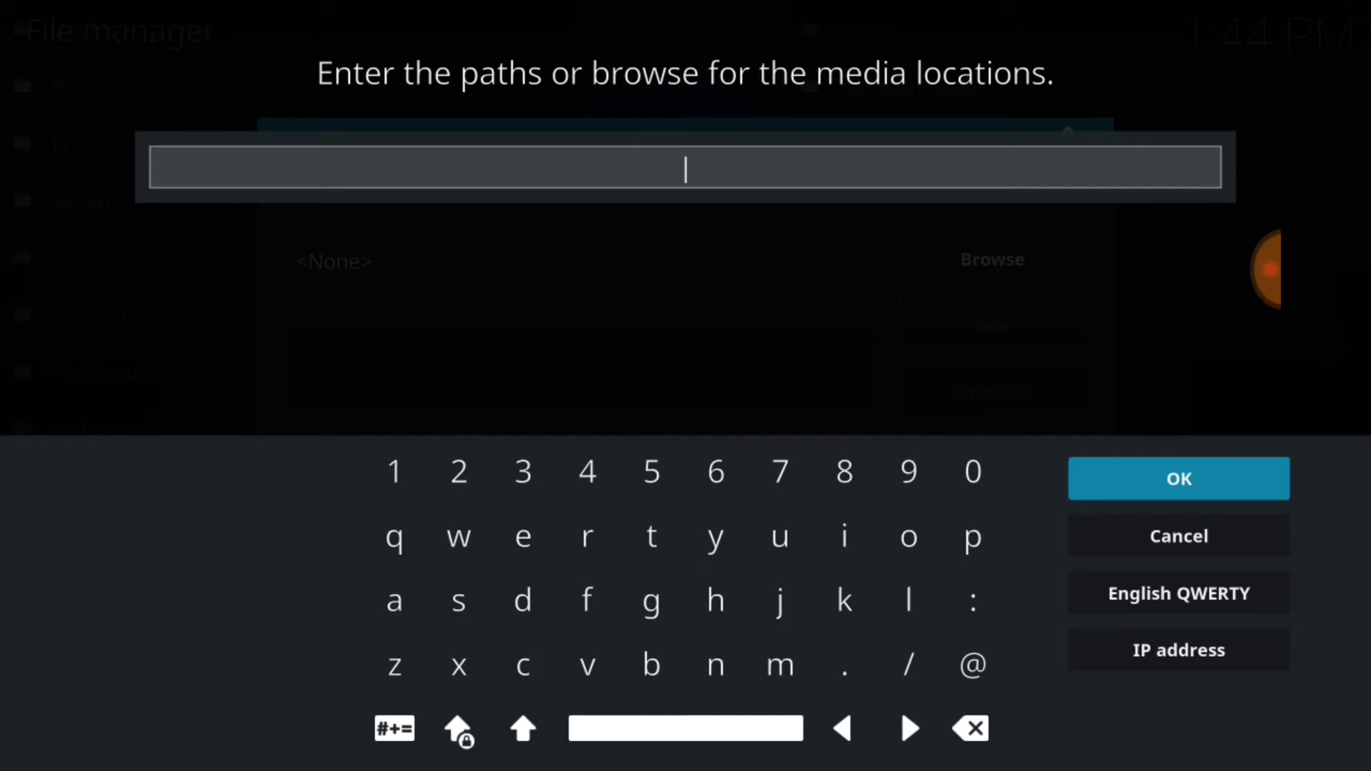
pyautogui.click(1178, 479)
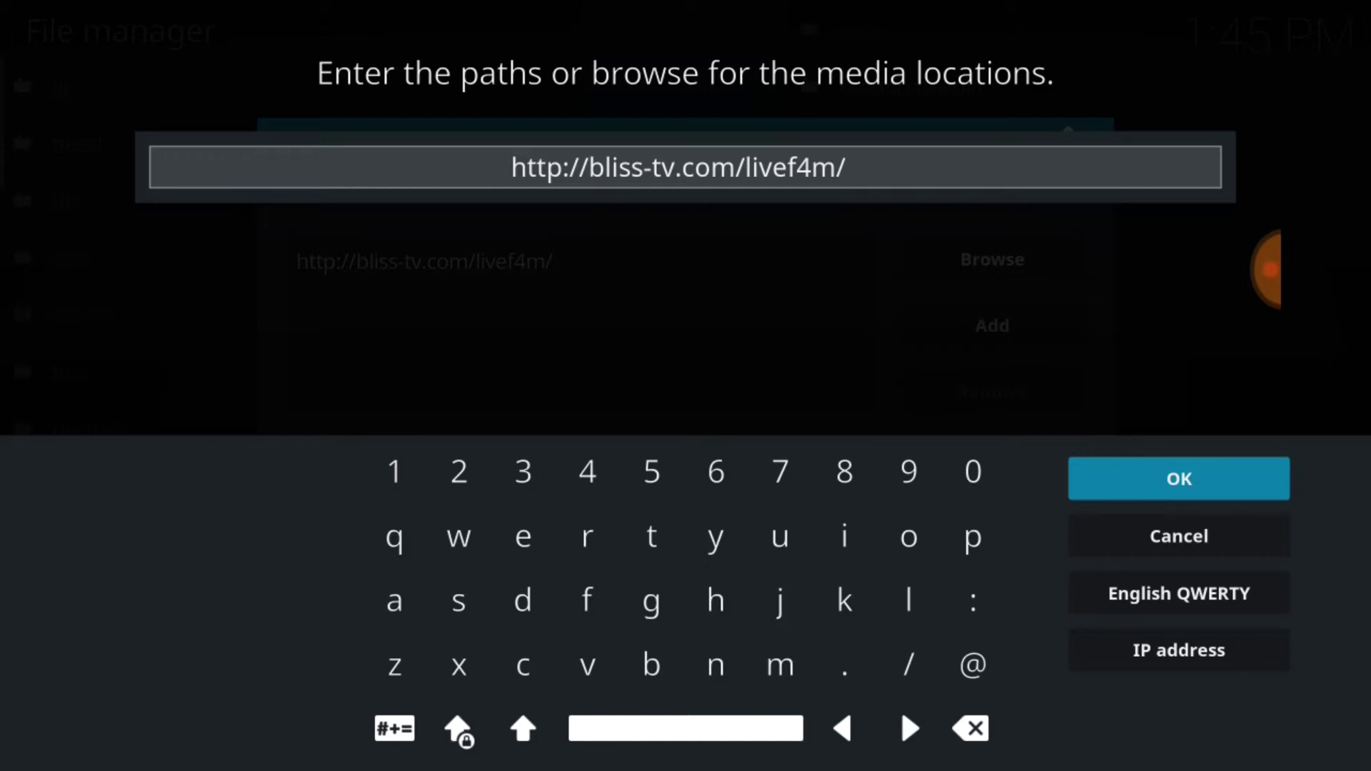
pyautogui.click(1178, 479)
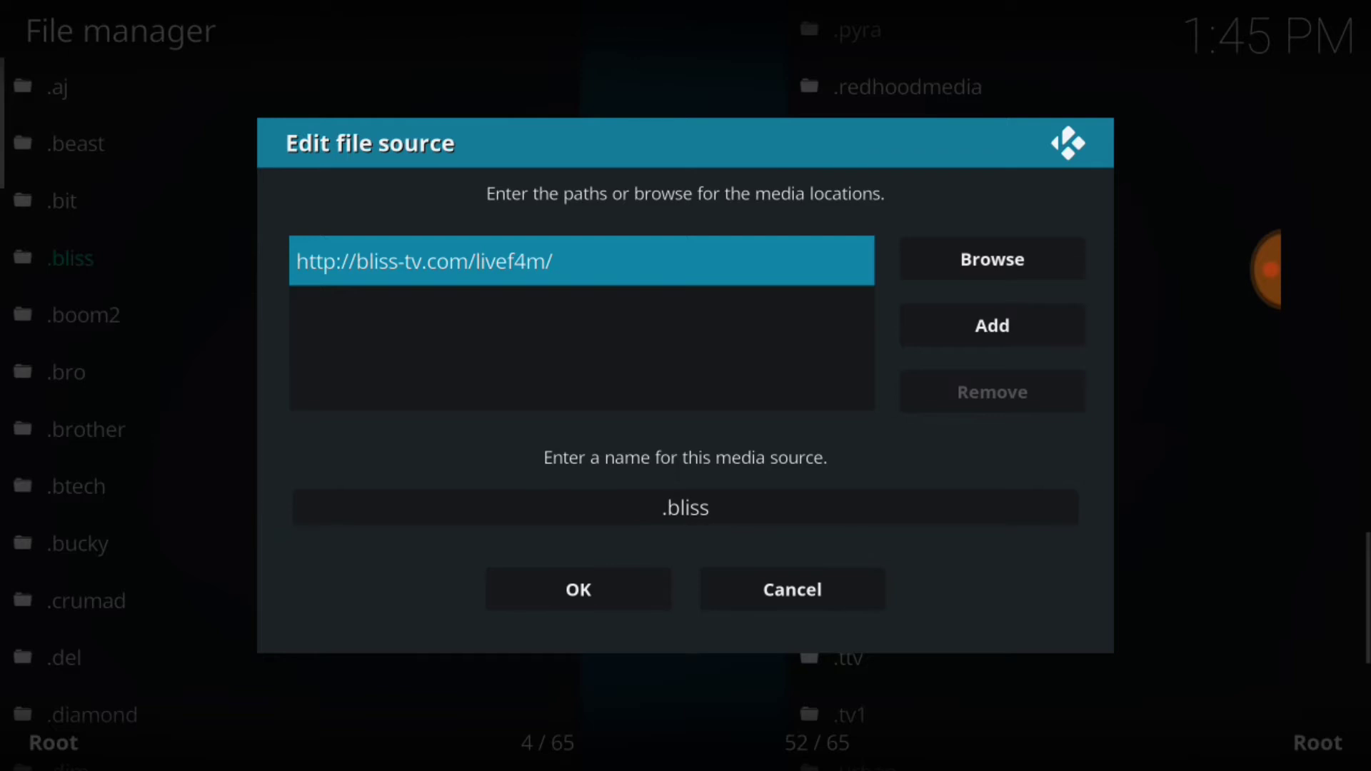
# - Confirm the source name .bliss and save the new file source
pyautogui.click(684, 507)
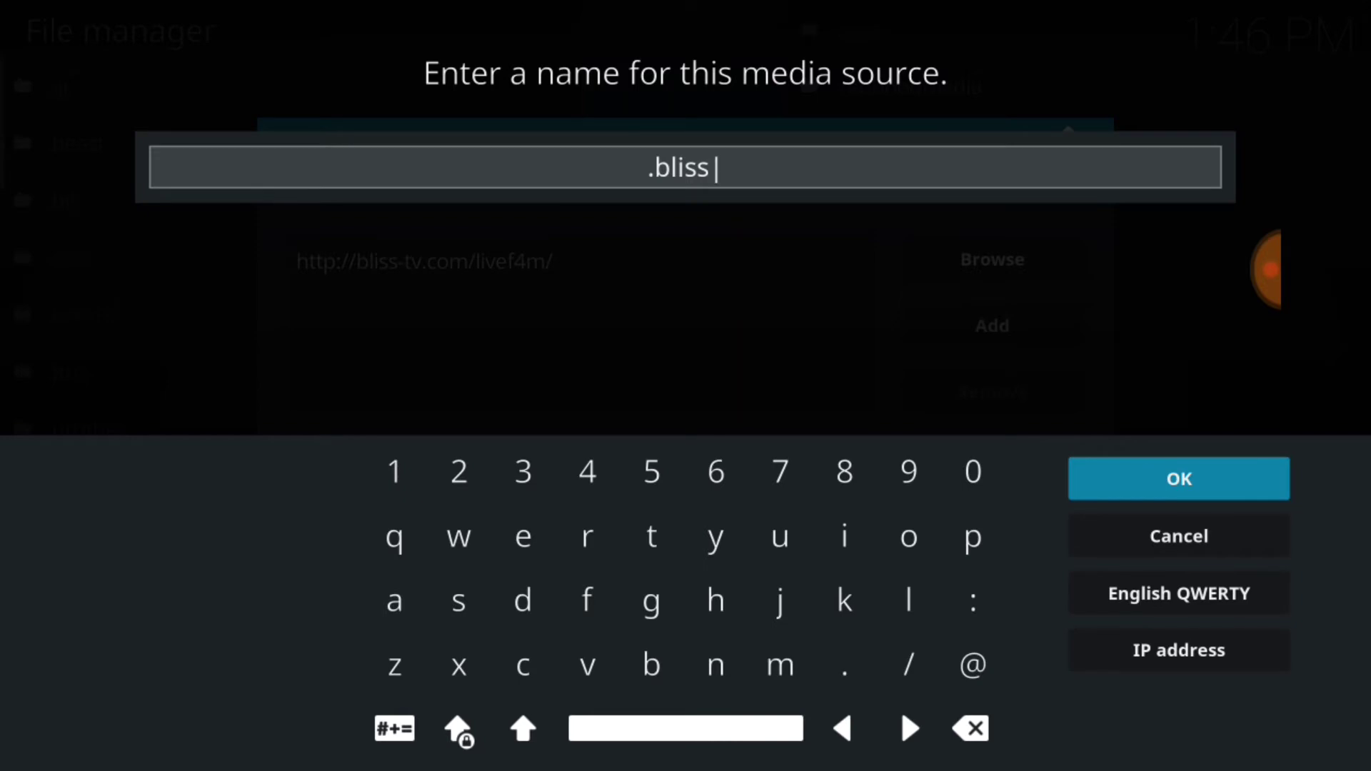
pyautogui.click(1177, 478)
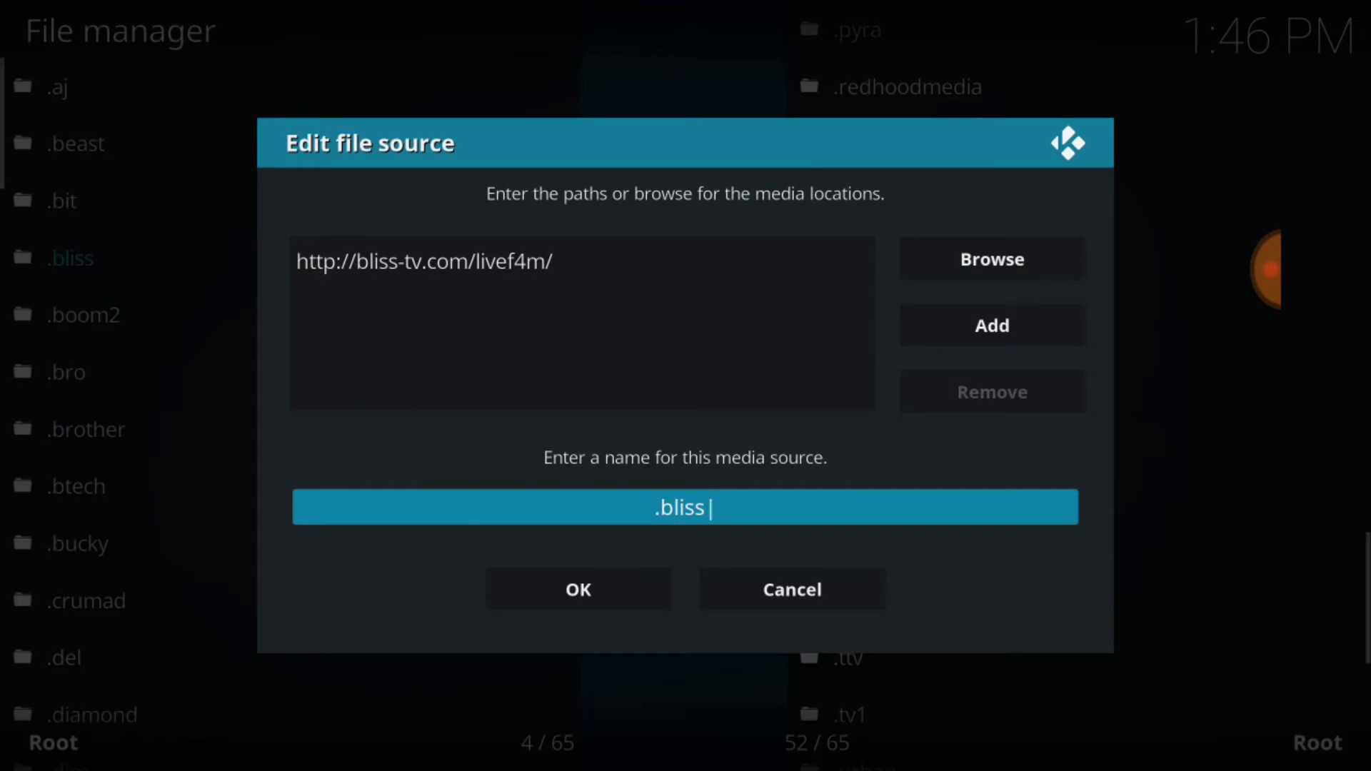
pyautogui.click(577, 588)
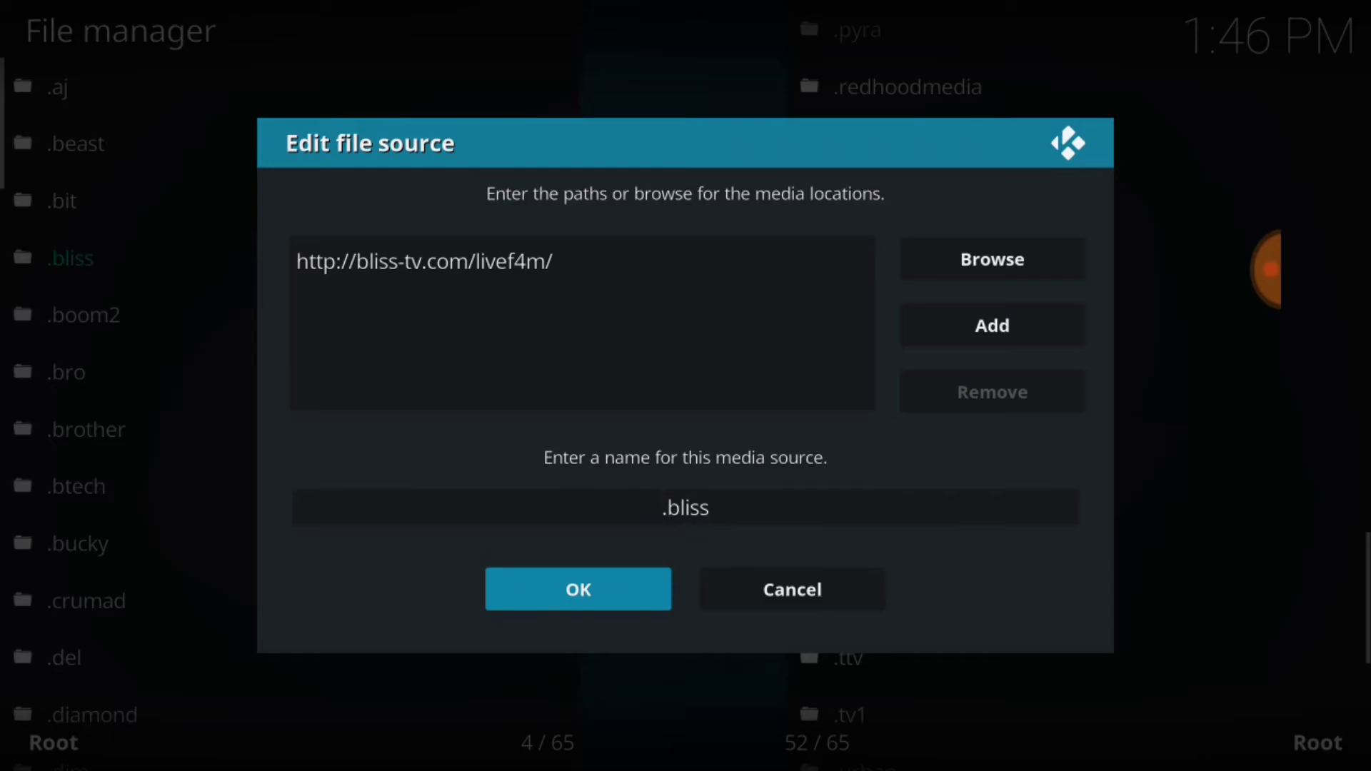
pyautogui.click(578, 588)
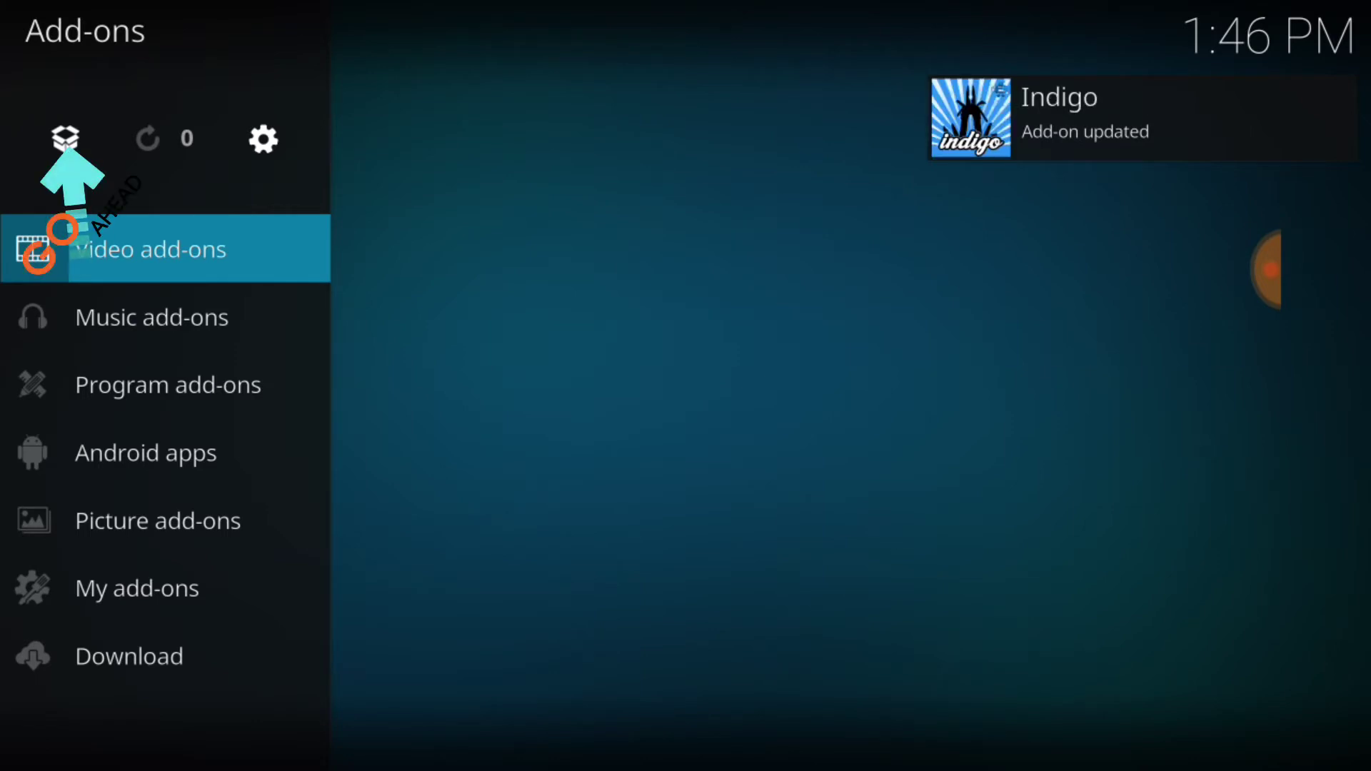
# - Install repository.bookmark-1.0.2.zip from the .bliss source via Install from zip file
pyautogui.click(148, 249)
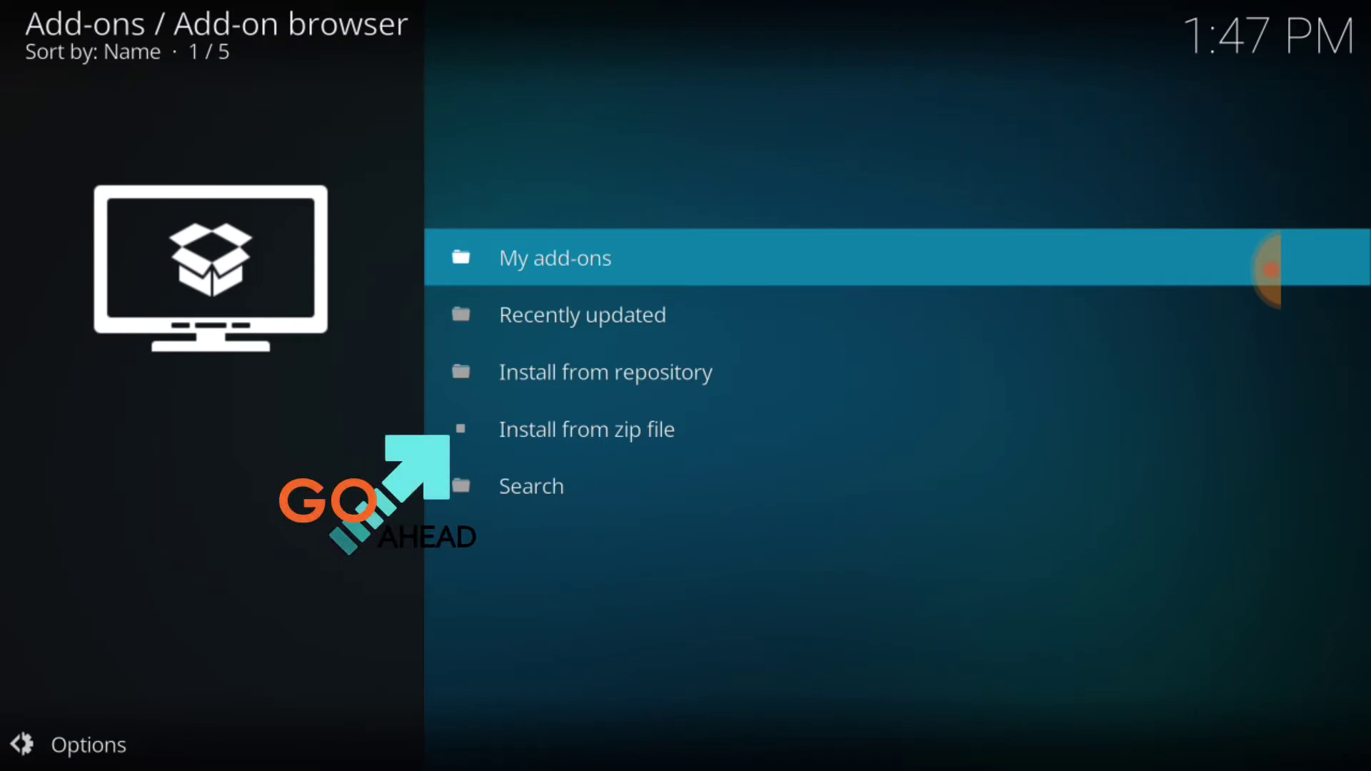
pyautogui.click(587, 429)
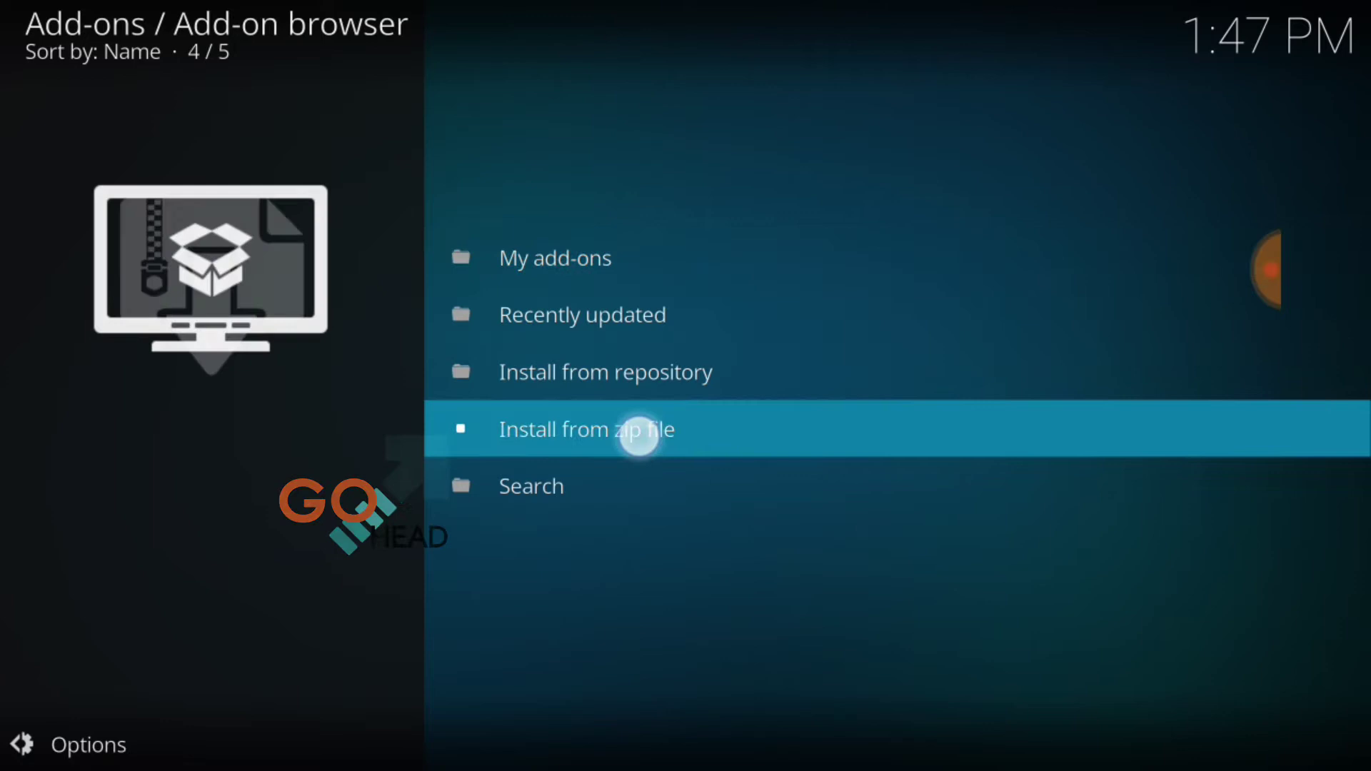
pyautogui.click(587, 430)
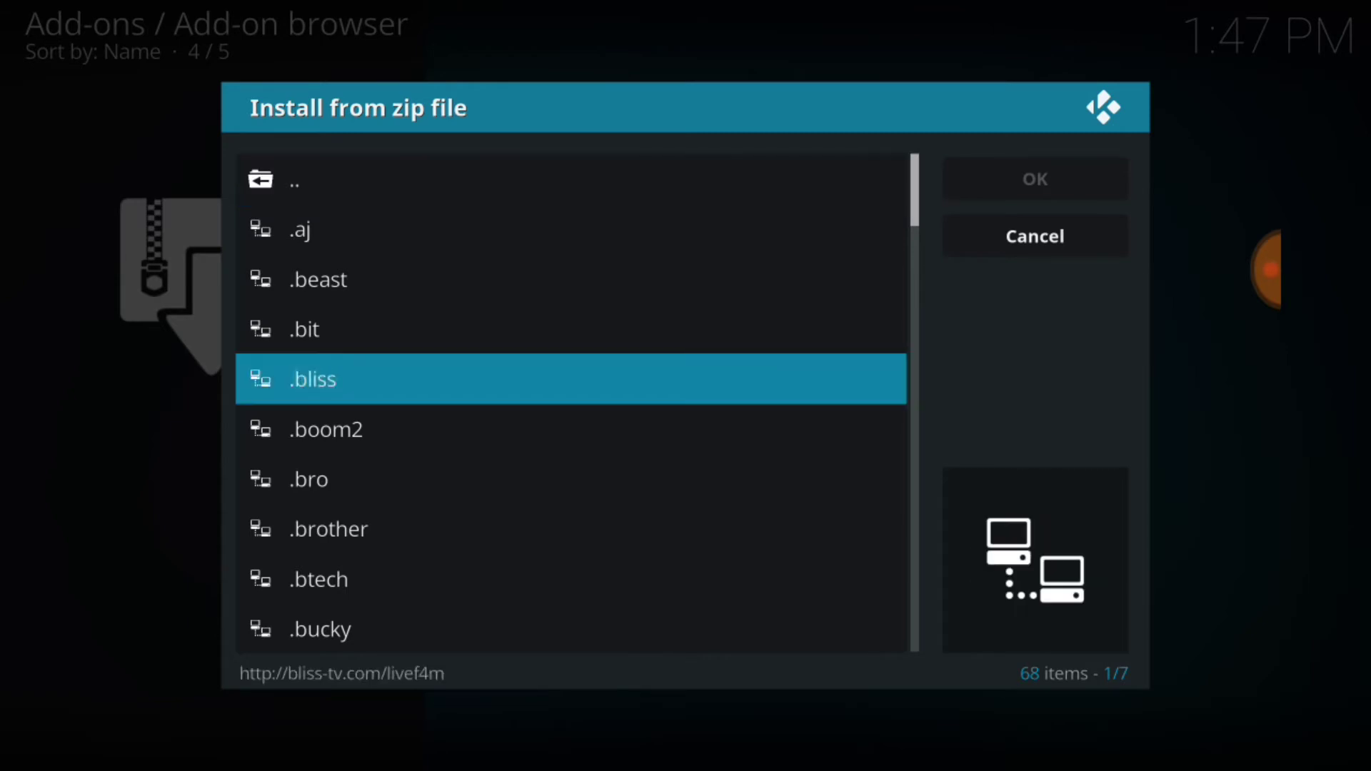
pyautogui.doubleClick(310, 379)
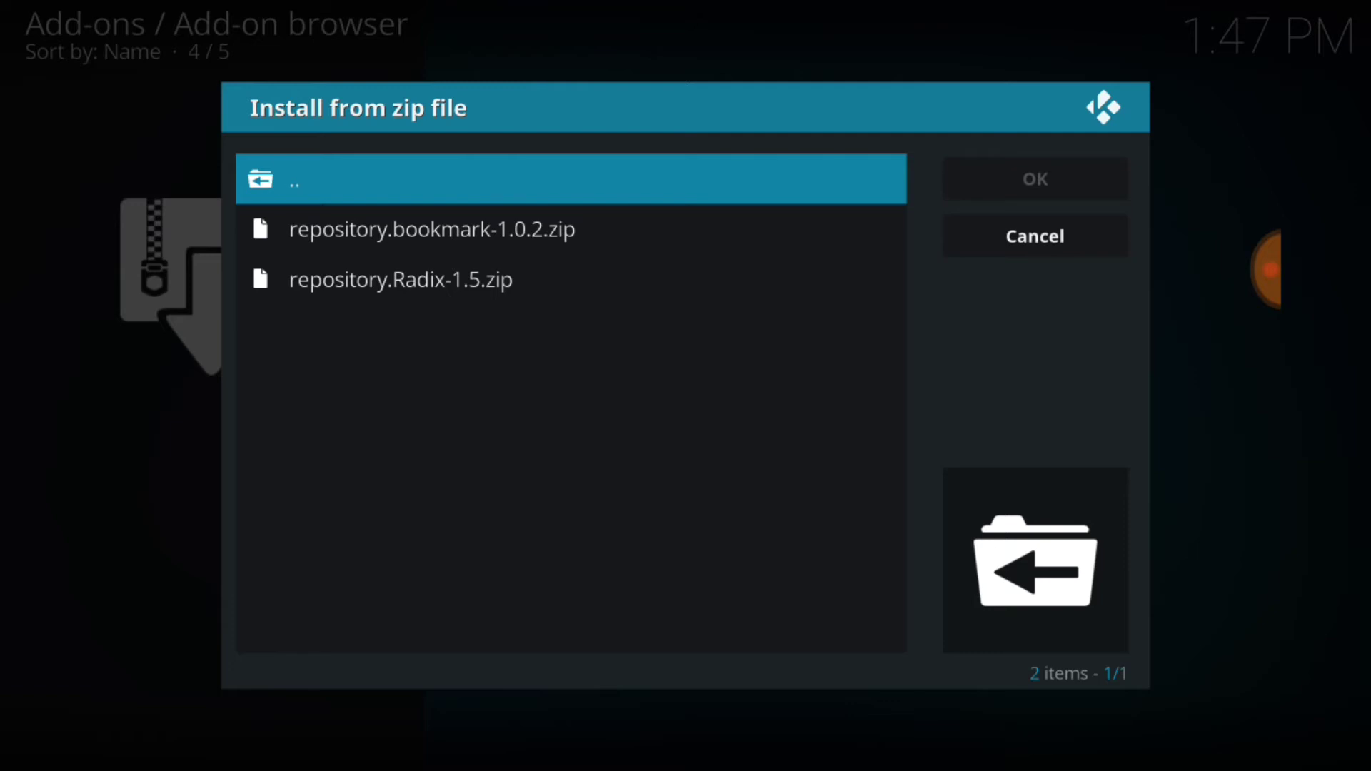
pyautogui.click(432, 228)
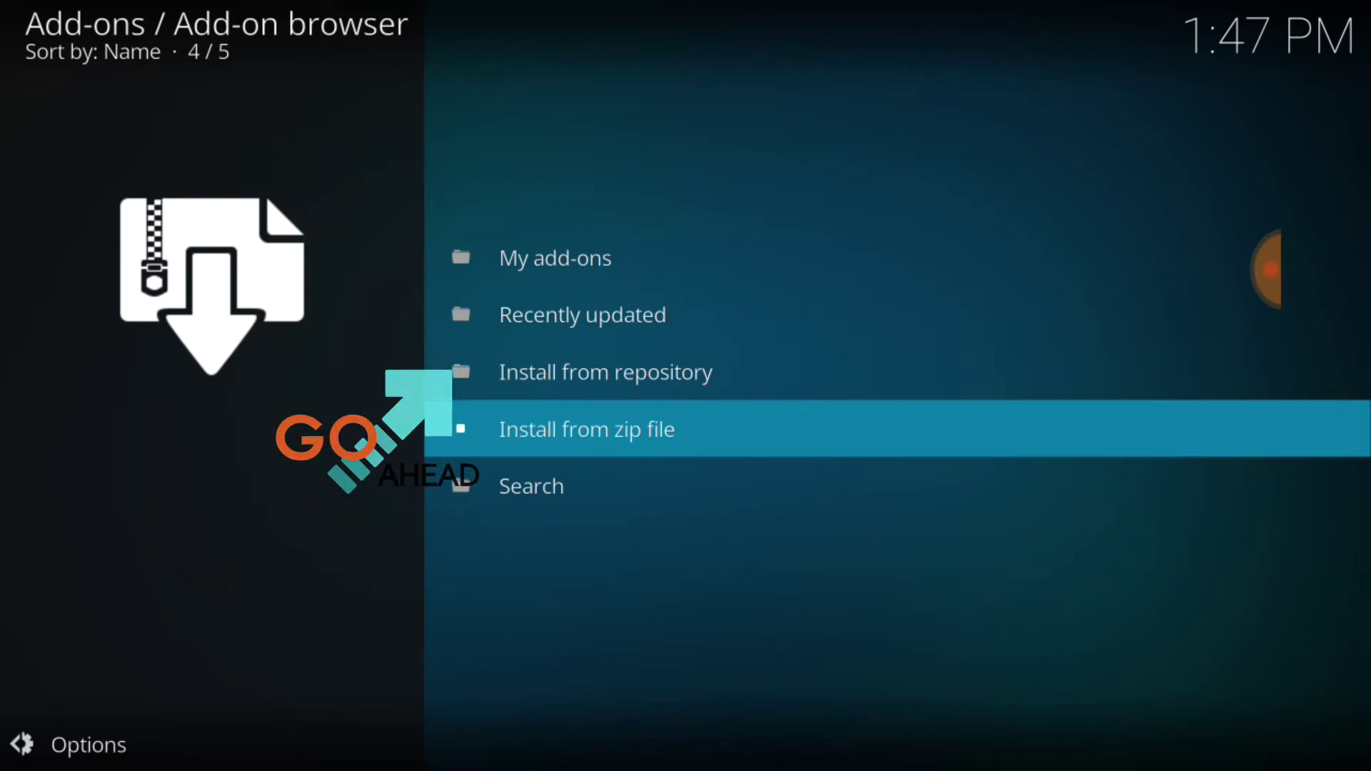
# - Browse Bookmark Repository's Video add-ons and show the MAD STREAMS info page
pyautogui.click(606, 372)
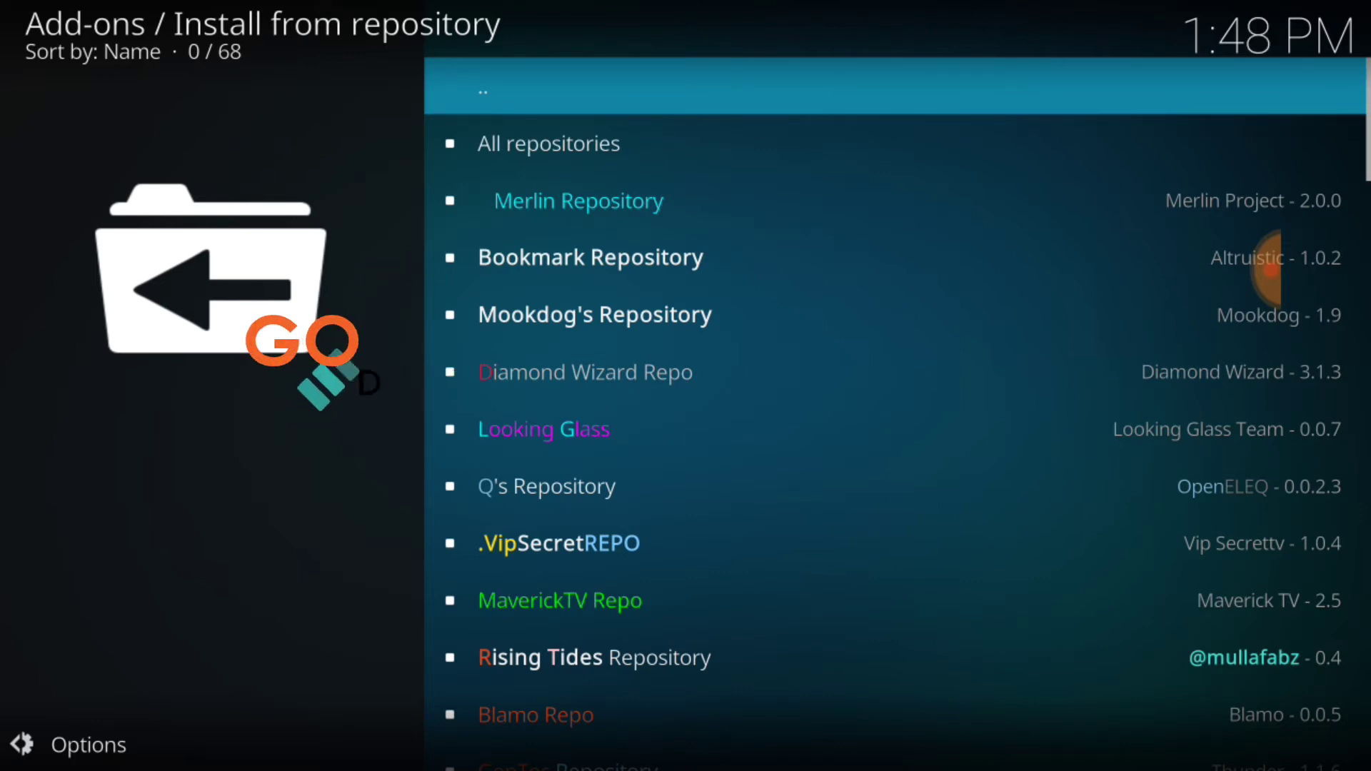
pyautogui.click(590, 256)
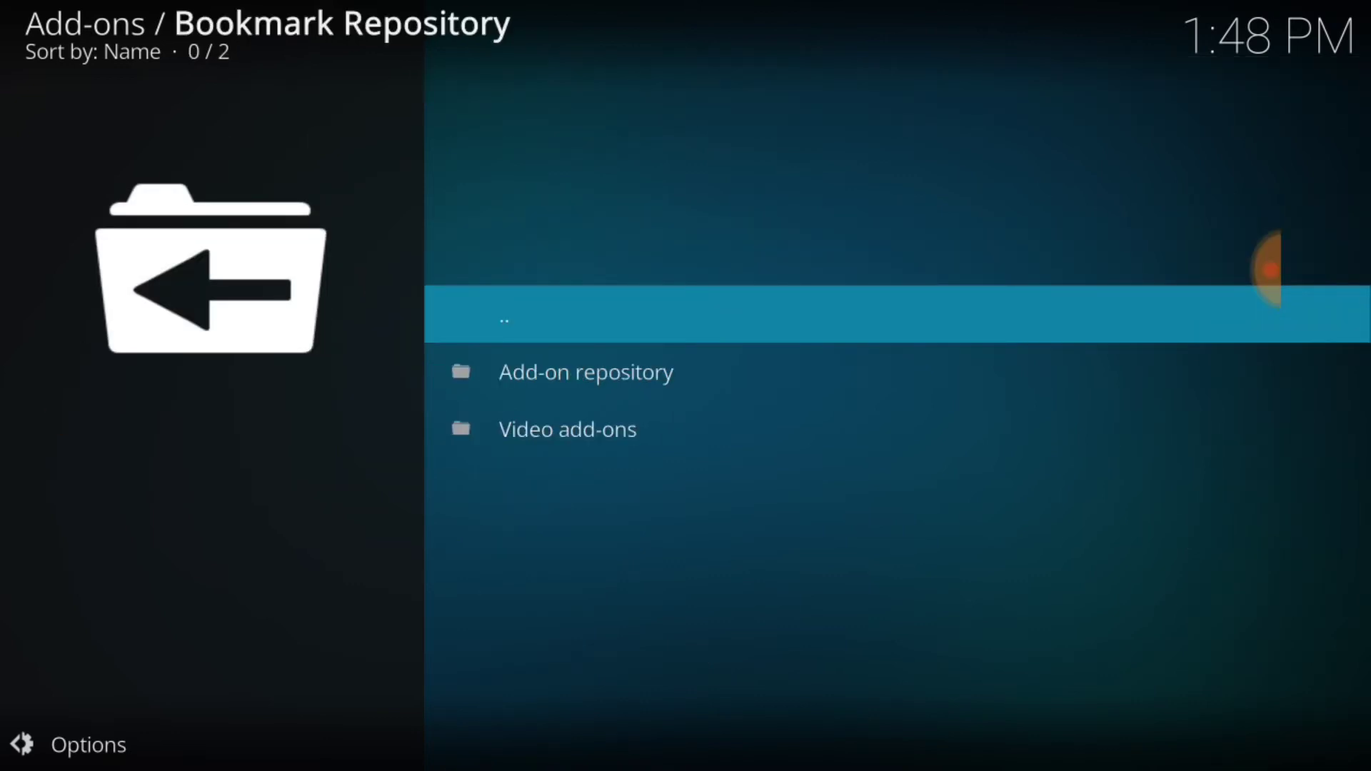
pyautogui.click(567, 429)
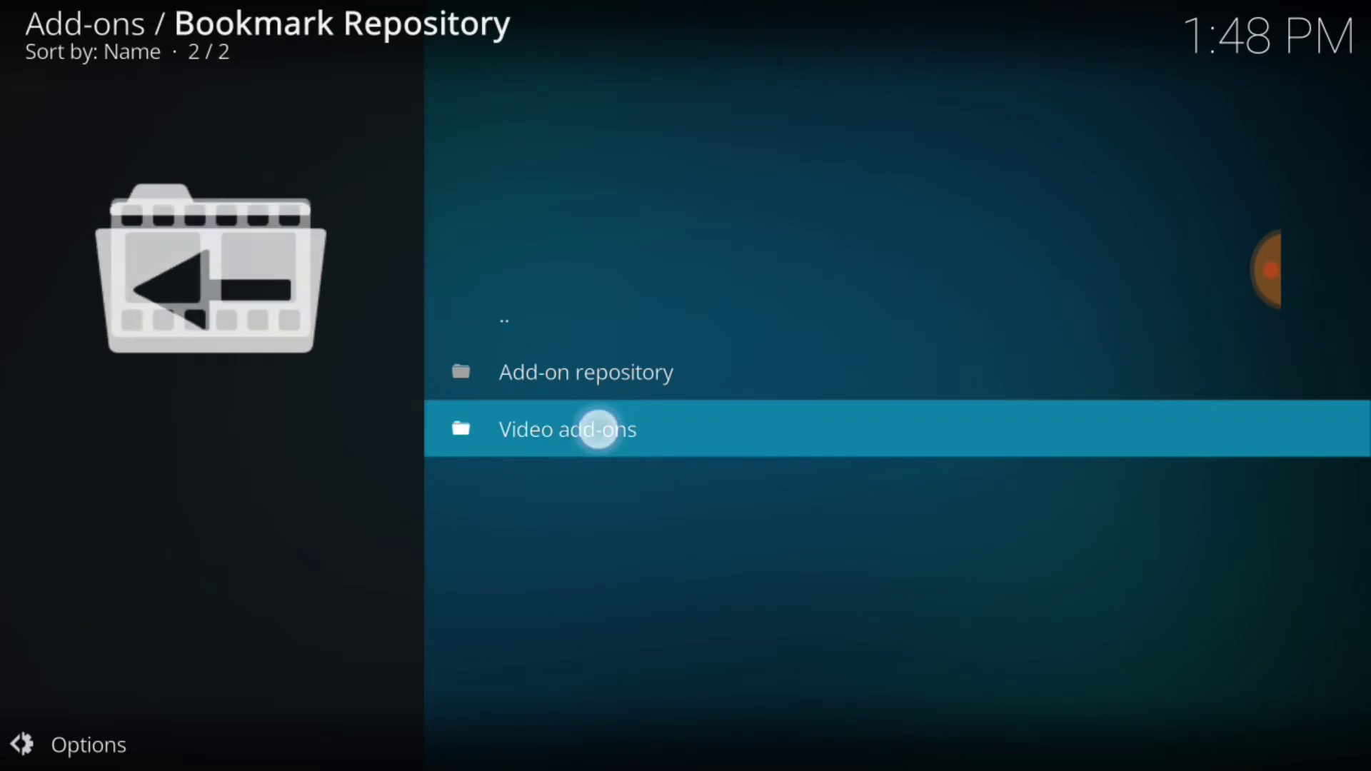
pyautogui.click(568, 428)
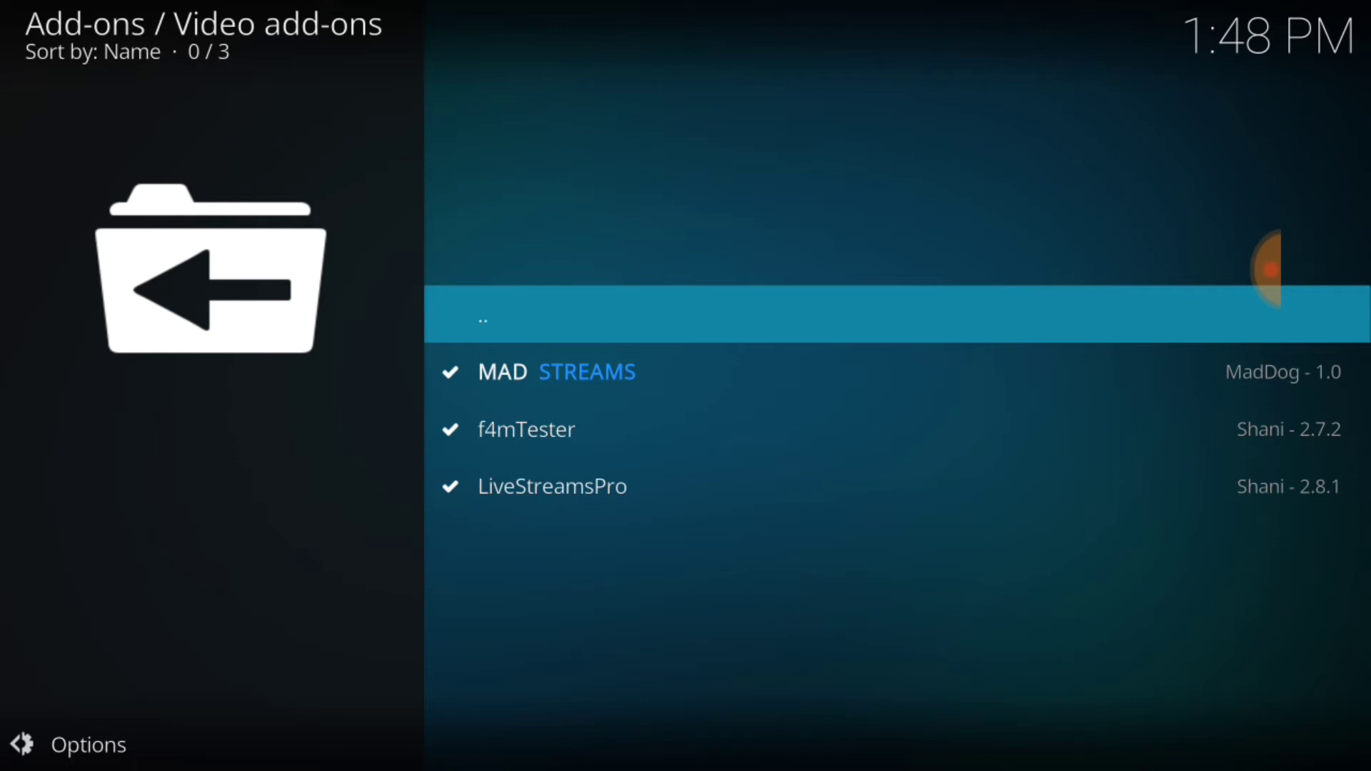
pyautogui.click(557, 371)
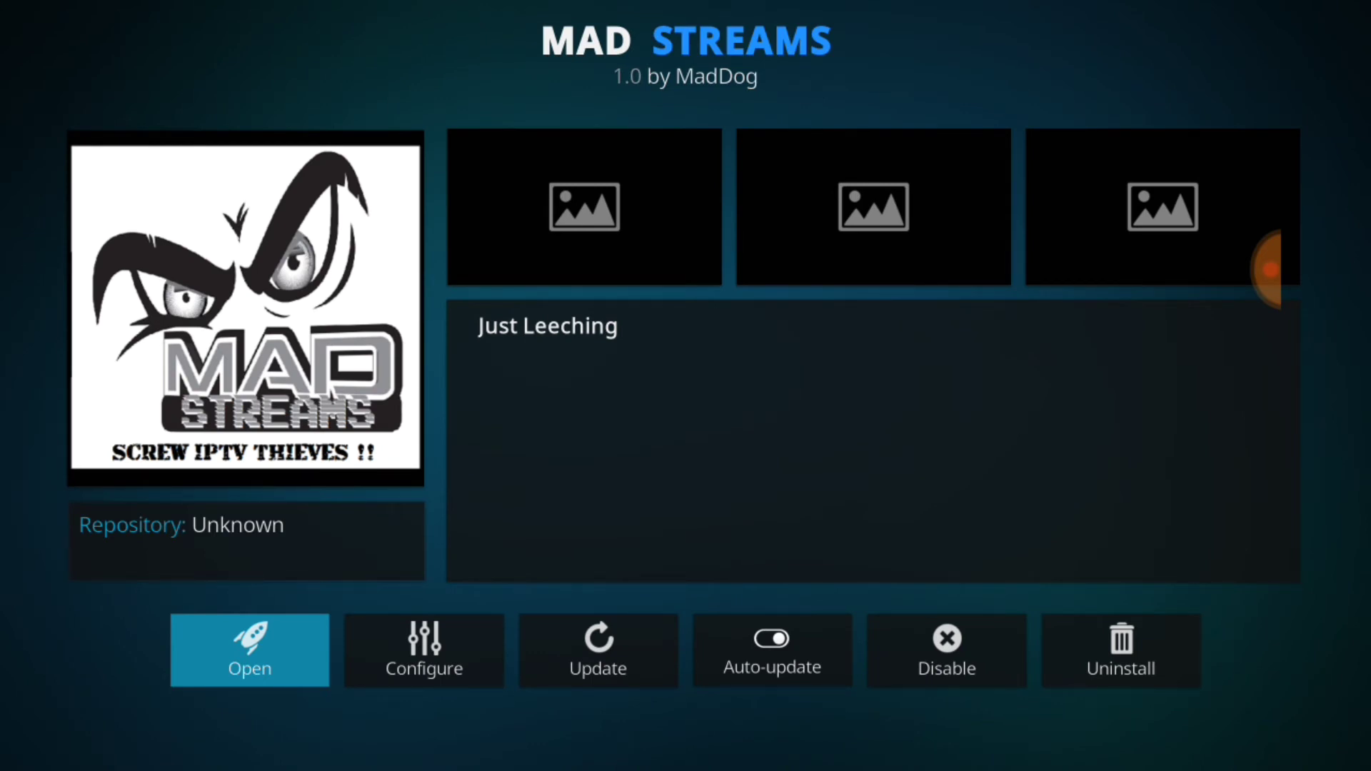
# - Update MAD STREAMS to Version 1.0 from Bookmark Repository
pyautogui.click(597, 650)
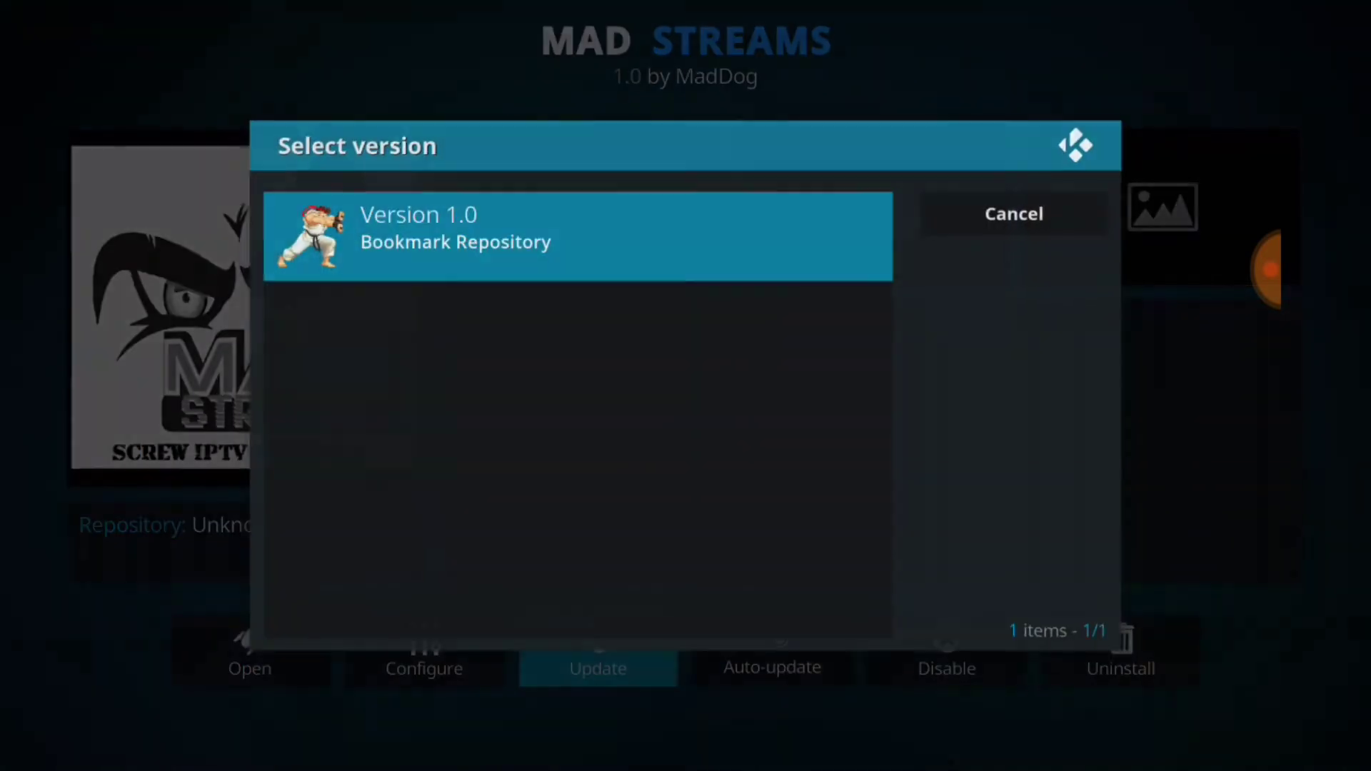
pyautogui.click(577, 228)
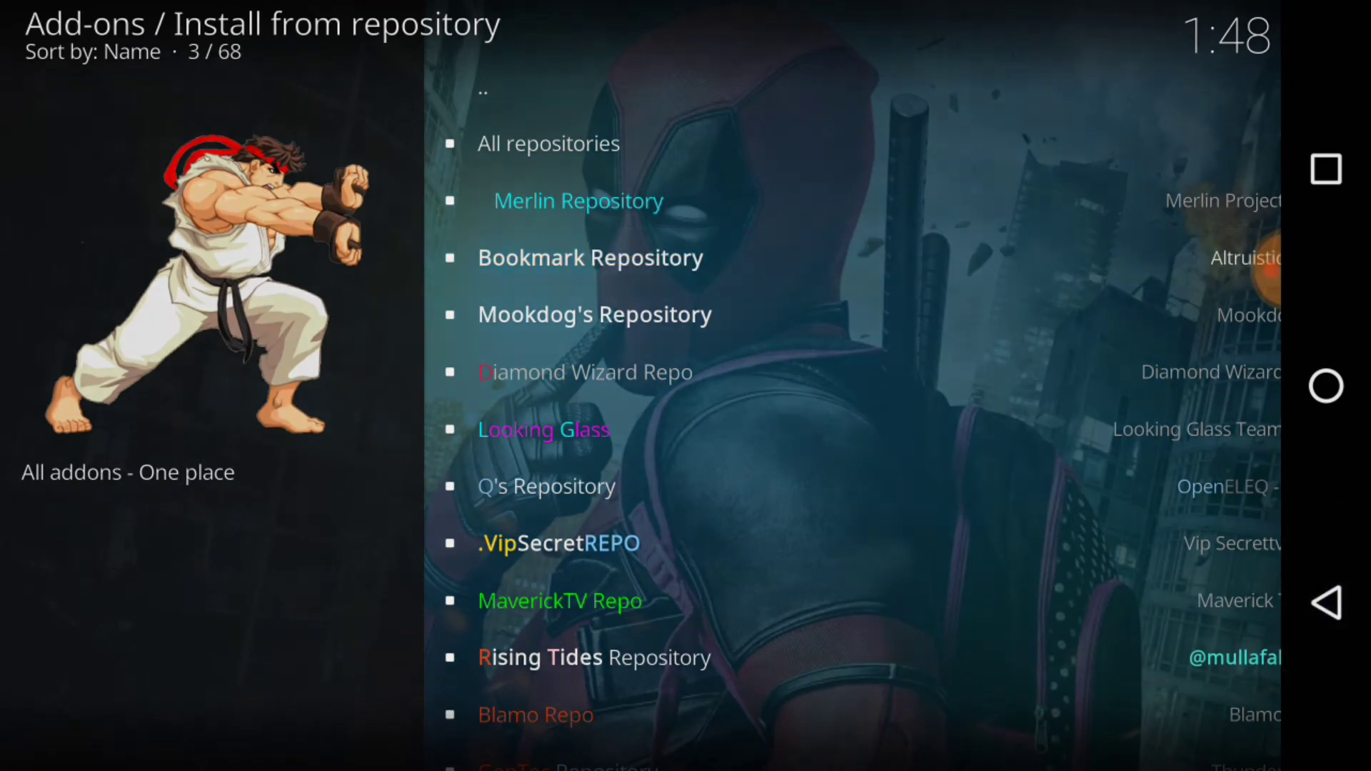
# - Return to Add-ons and scroll the Video add-ons grid to launch MAD STREAMS
pyautogui.press('Back')
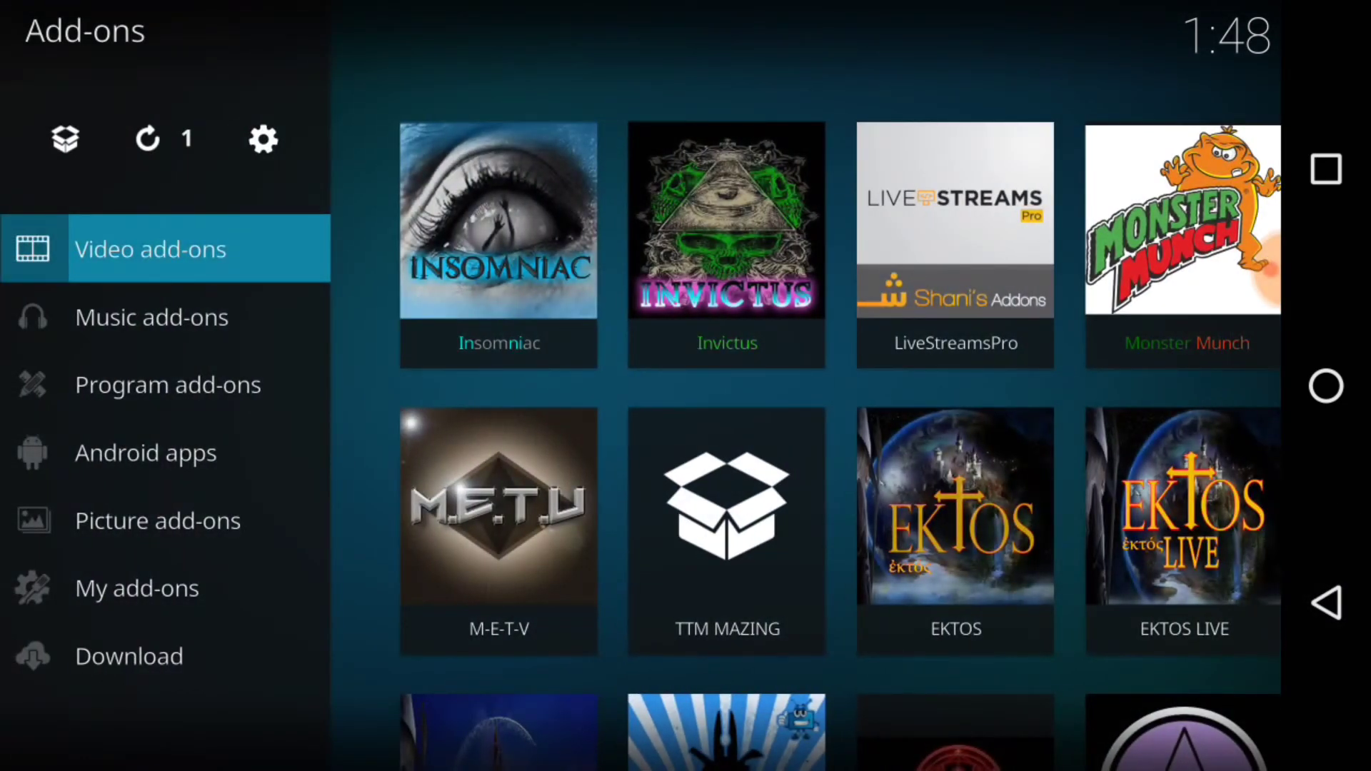
pyautogui.scroll(-3)
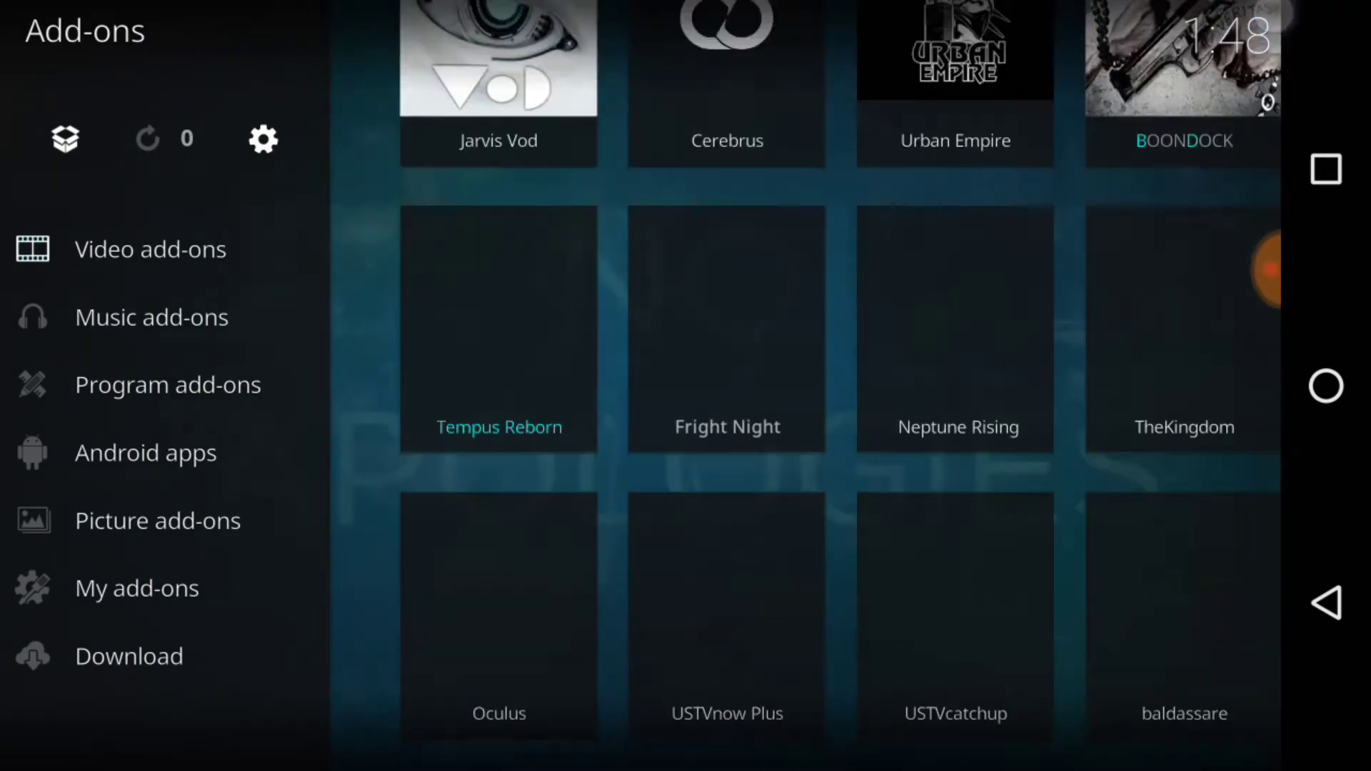
pyautogui.scroll(-3)
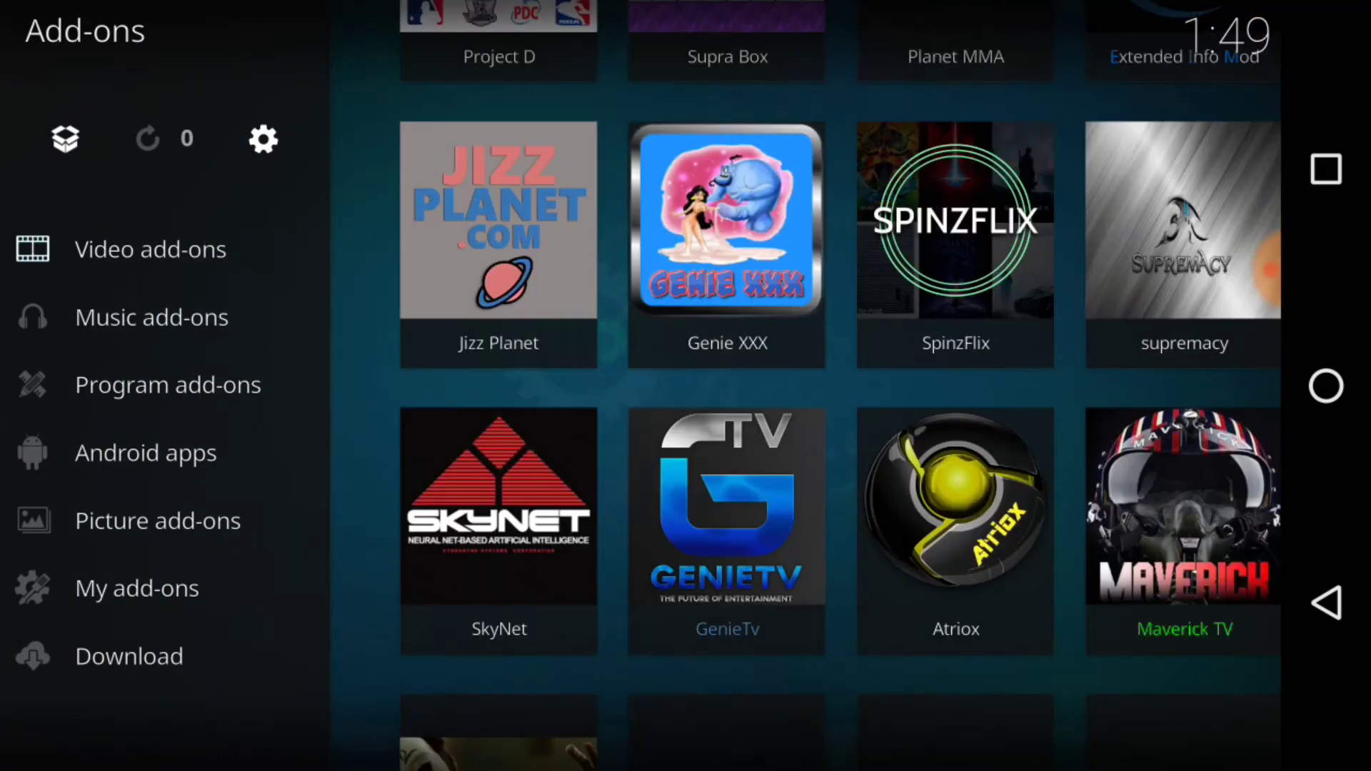
pyautogui.scroll(-3)
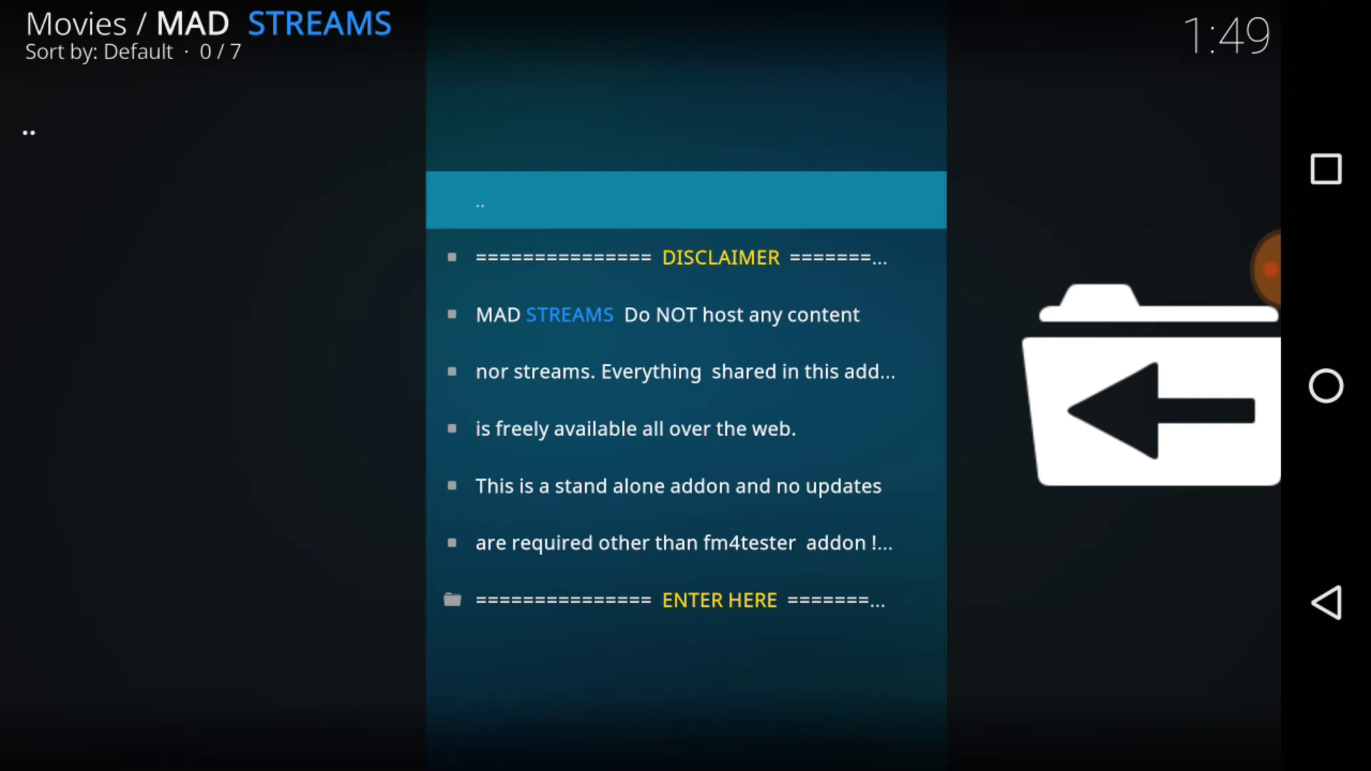
# - Enter MAD STREAMS' main menu and reach DAILY PLAYLISTS By Countries
pyautogui.click(685, 600)
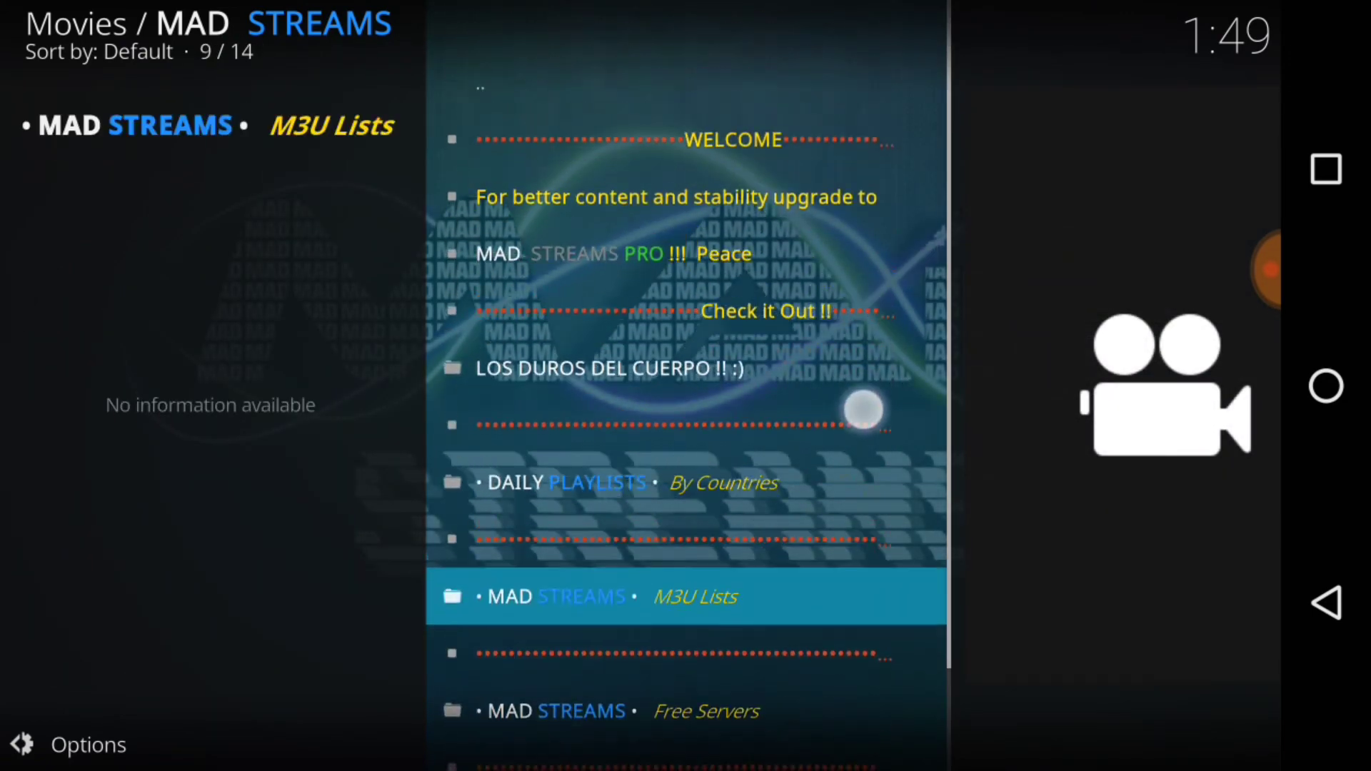
pyautogui.scroll(-3)
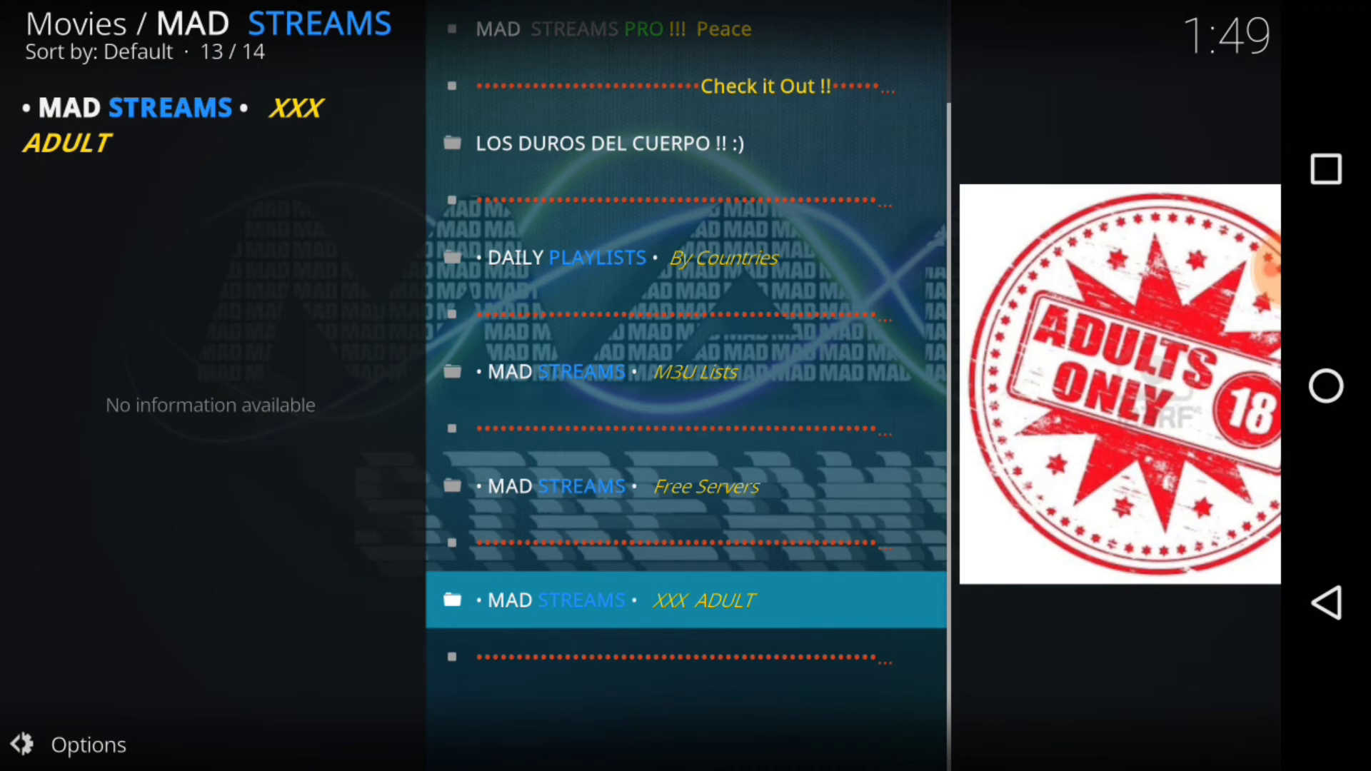
pyautogui.scroll(3)
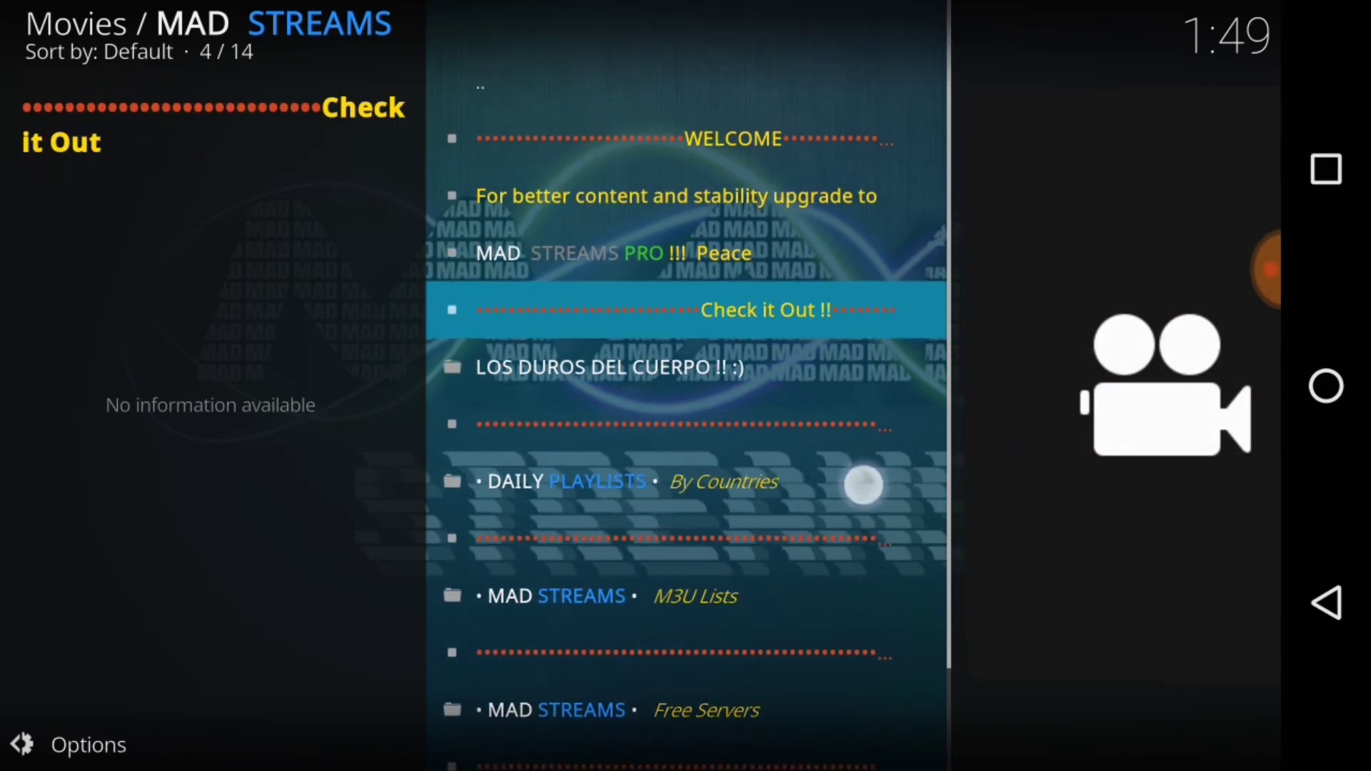
pyautogui.scroll(-3)
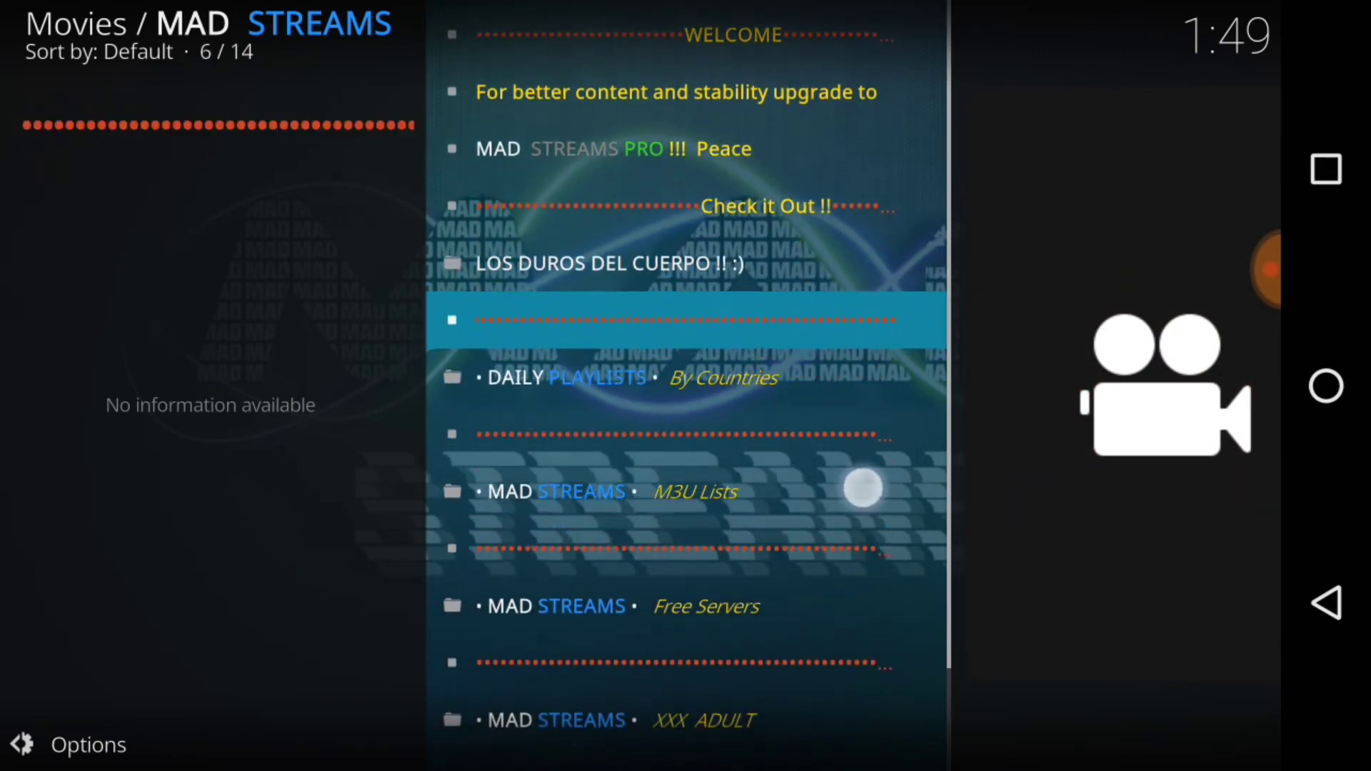
pyautogui.scroll(-3)
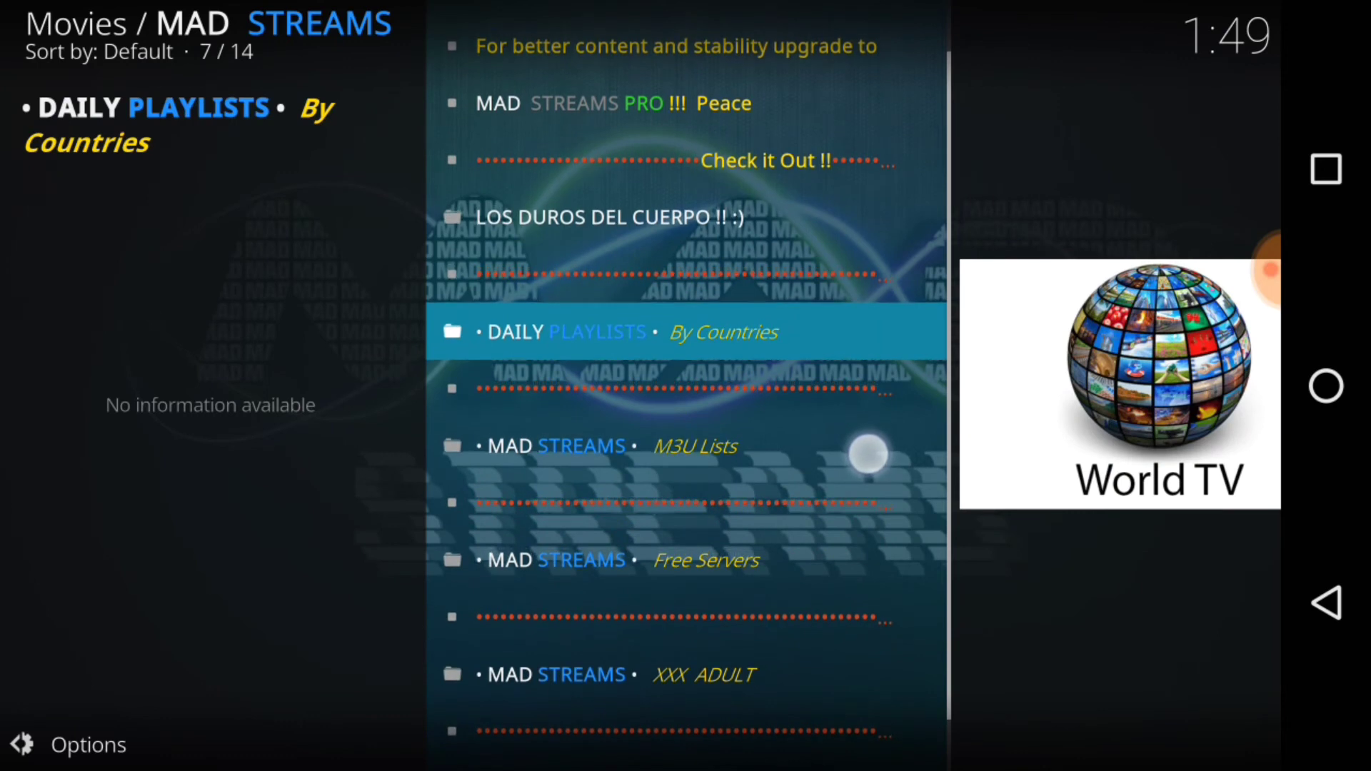
pyautogui.scroll(3)
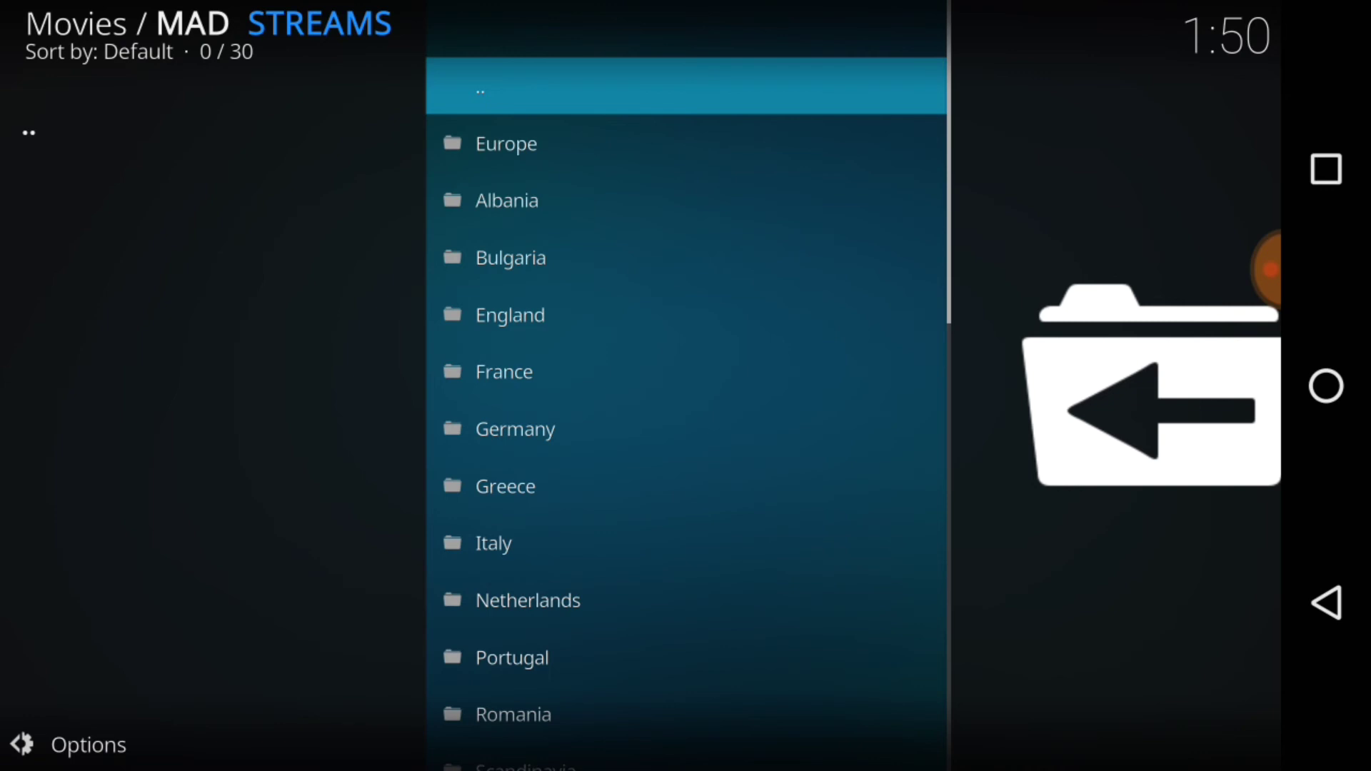
# - Scroll the country list to the America folder with February 2018 US and Canada lists
pyautogui.scroll(-3)
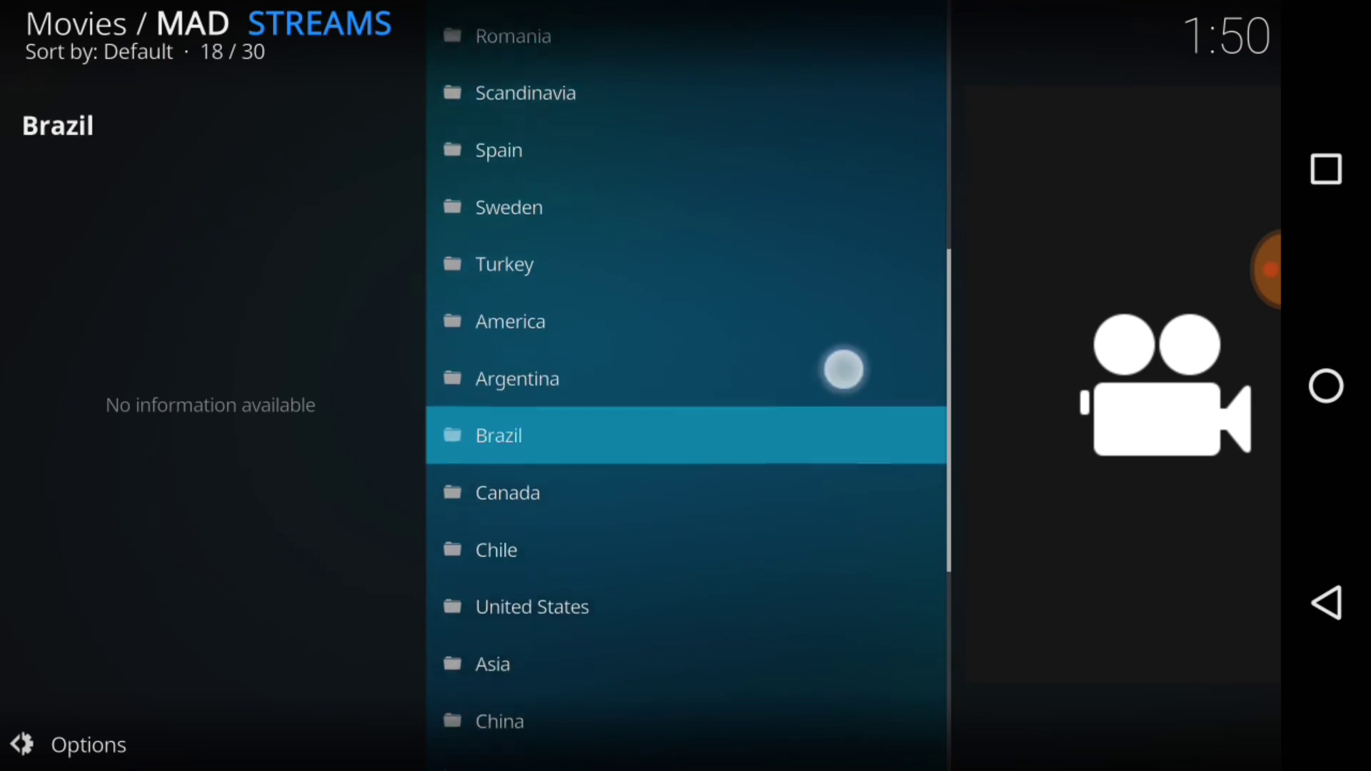
pyautogui.scroll(3)
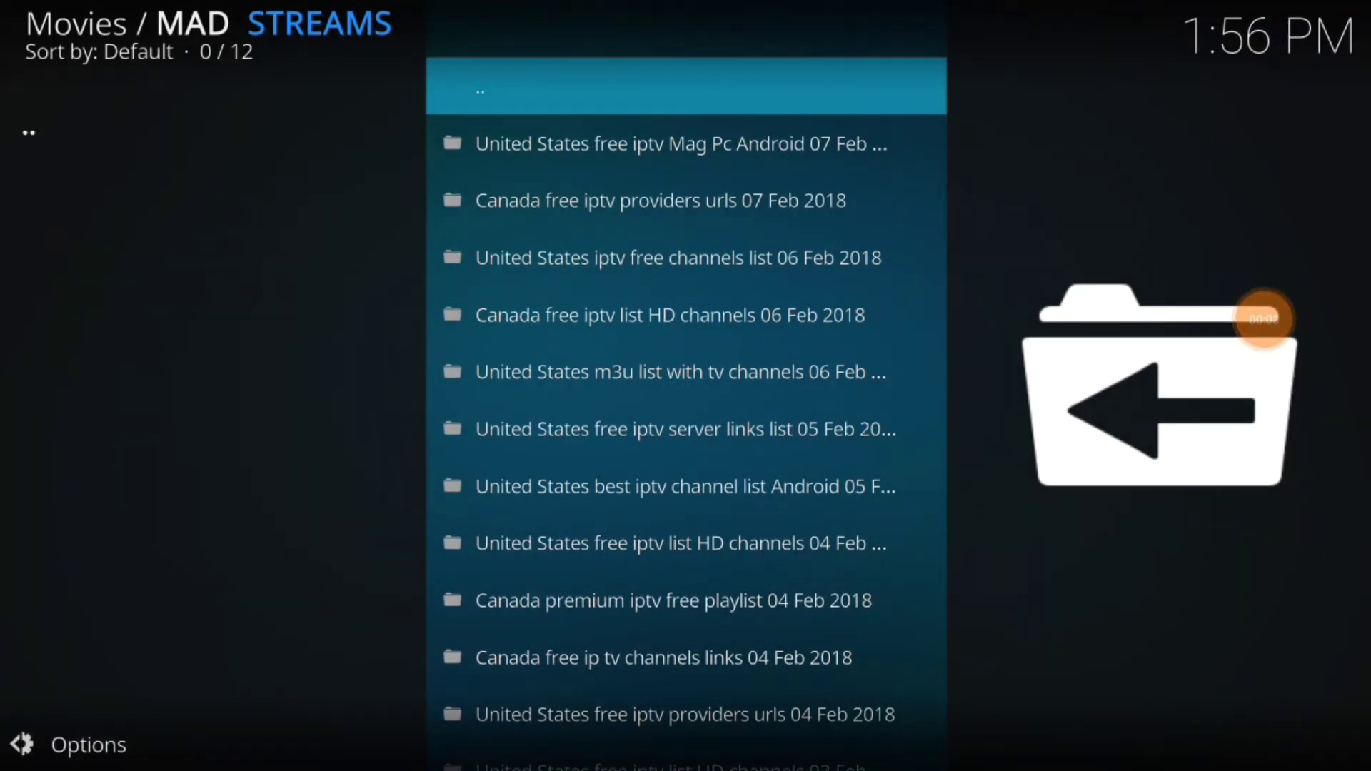
# - Select a dated United States playlist, then return to the country folder list
pyautogui.click(684, 486)
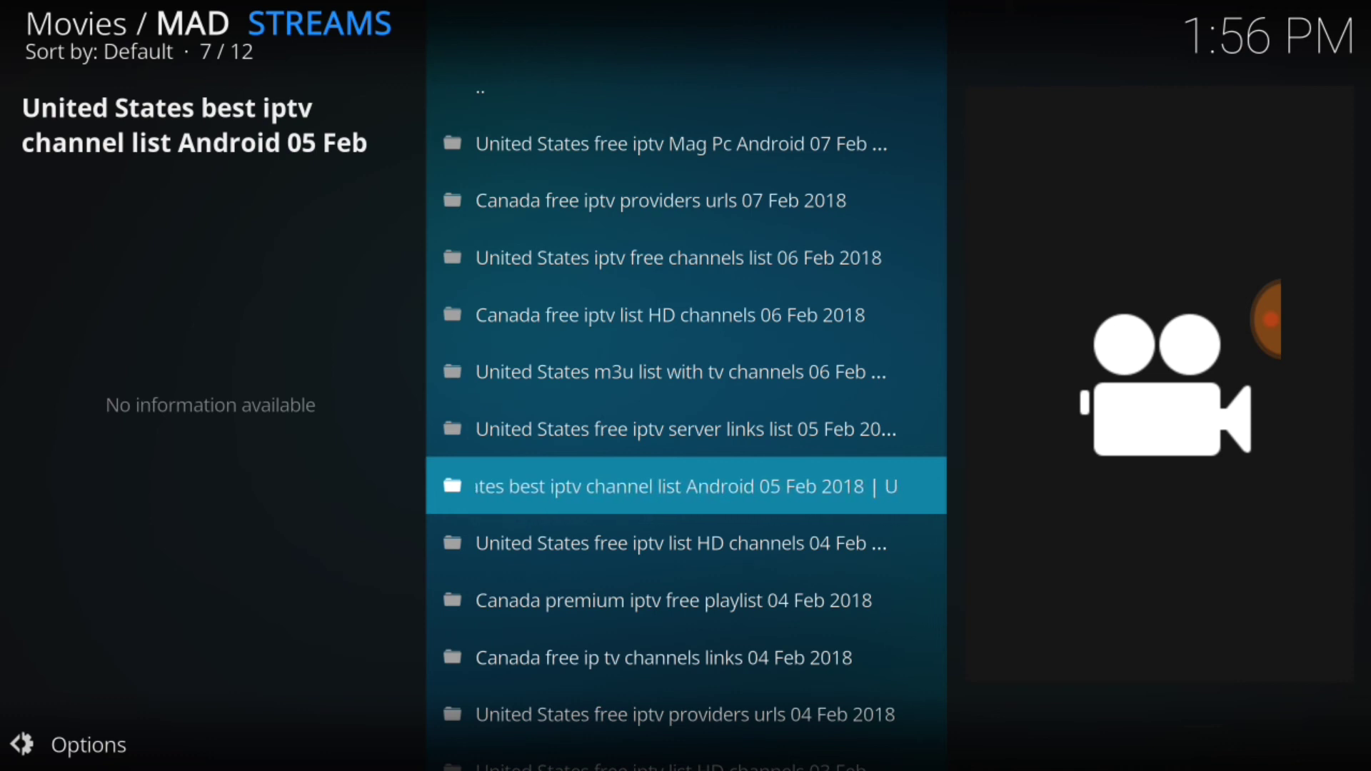
pyautogui.click(665, 657)
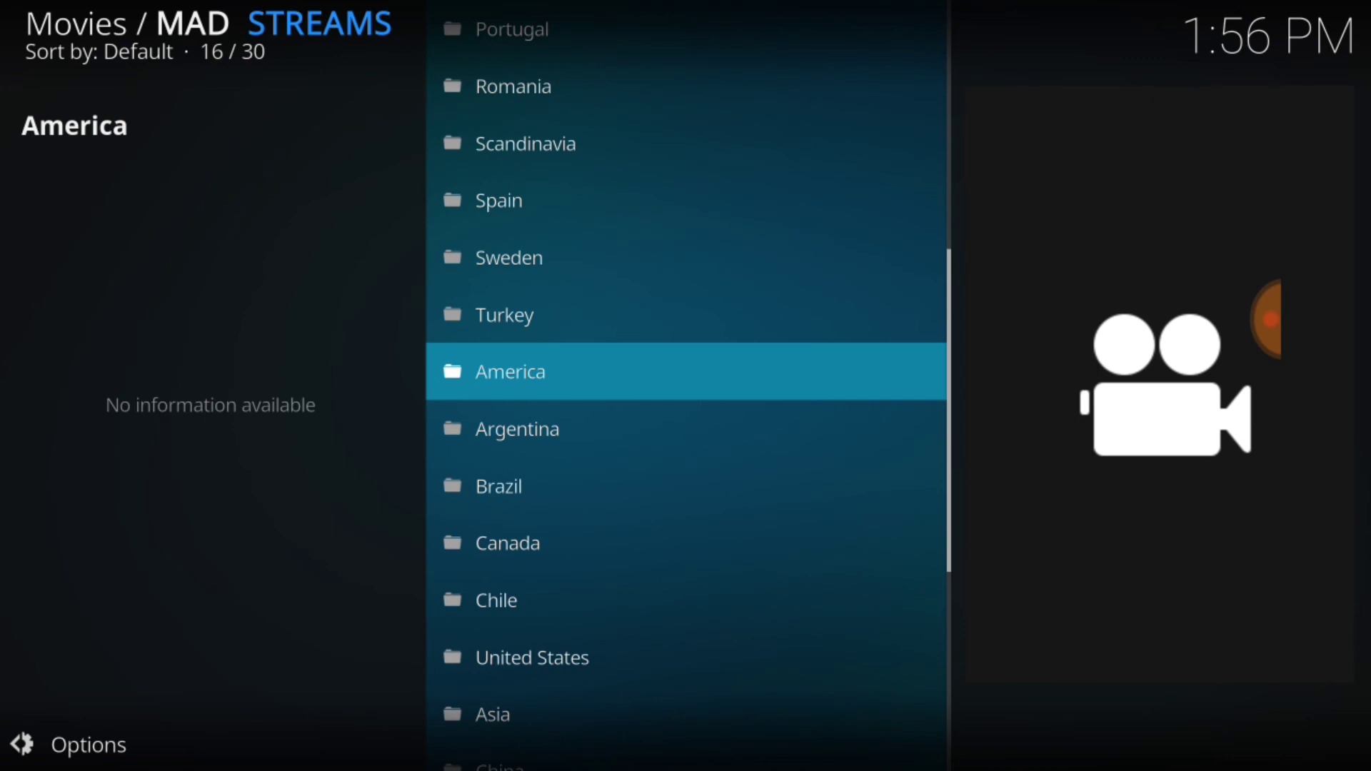
# - Return to the Video add-ons page and launch MAD STREAMS again from its tile
pyautogui.click(517, 372)
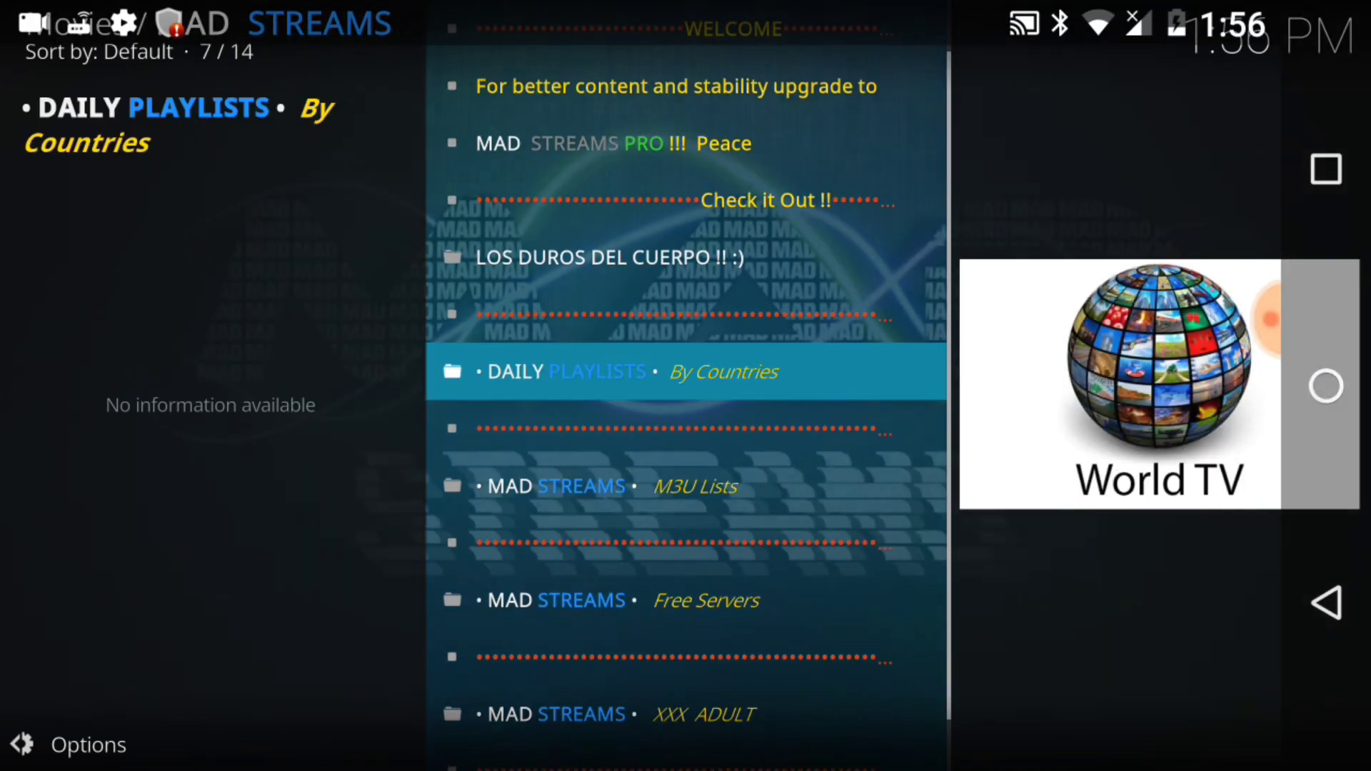
pyautogui.scroll(-3)
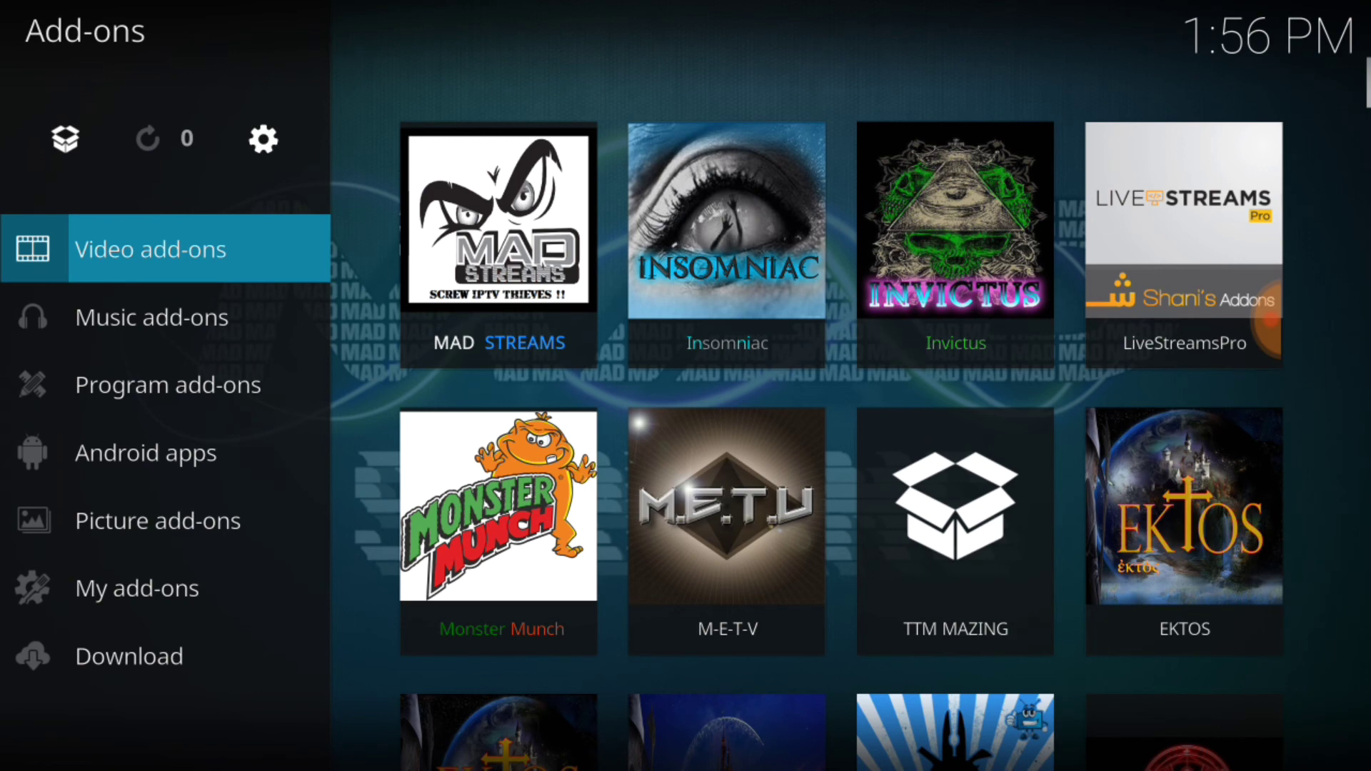
pyautogui.click(499, 222)
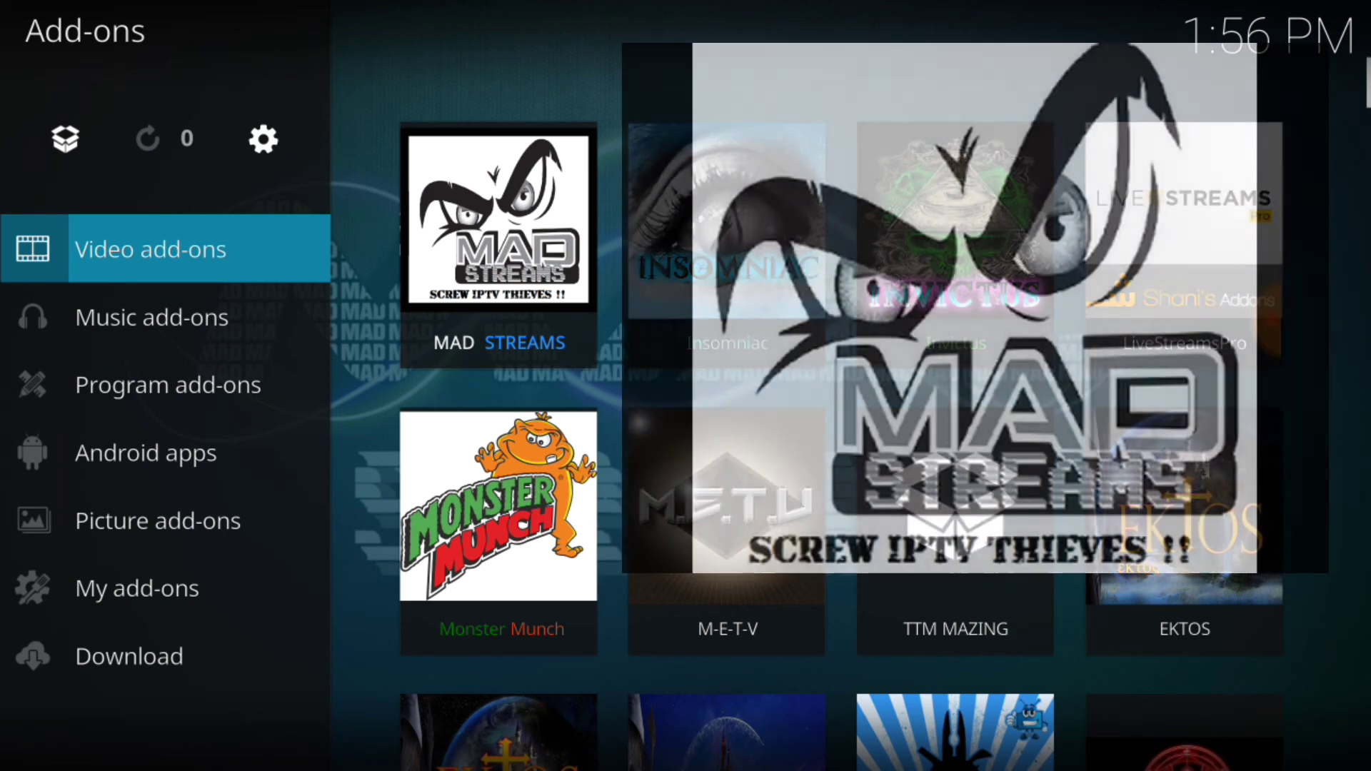